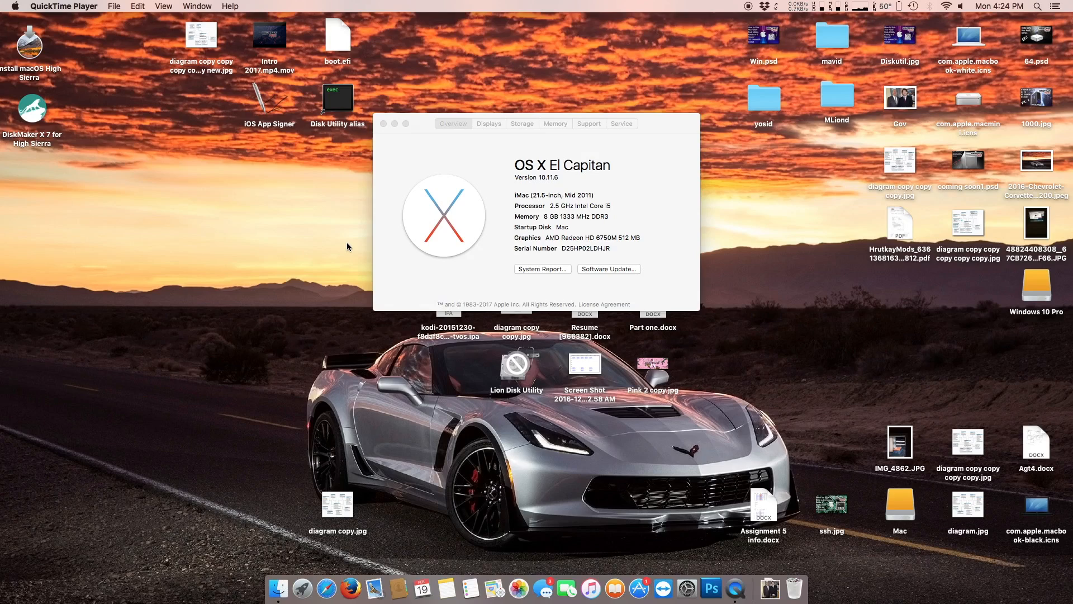
mouse_move(416, 285)
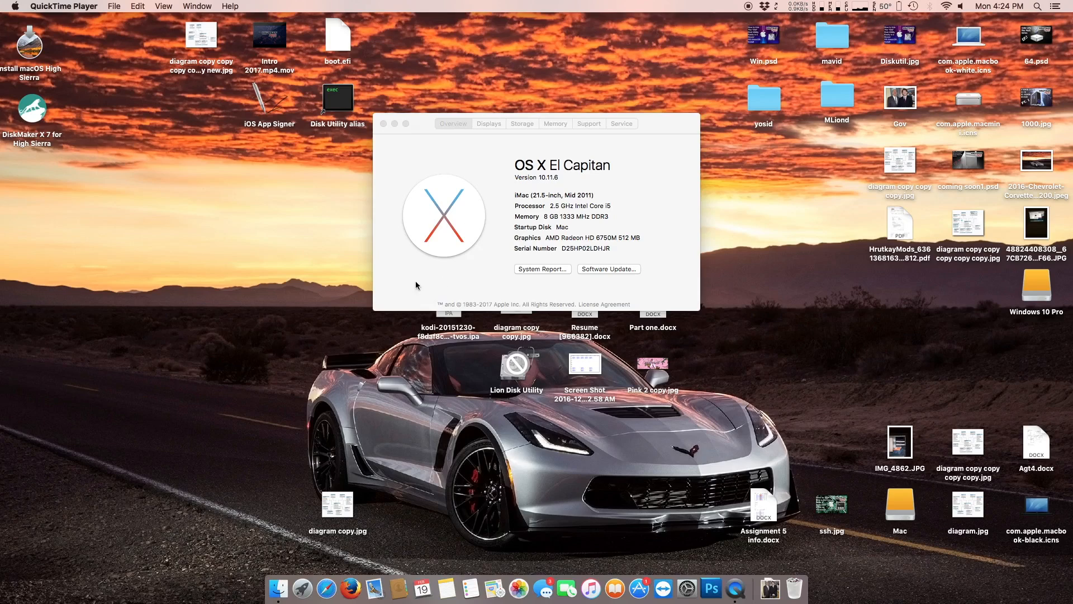
mouse_move(375, 243)
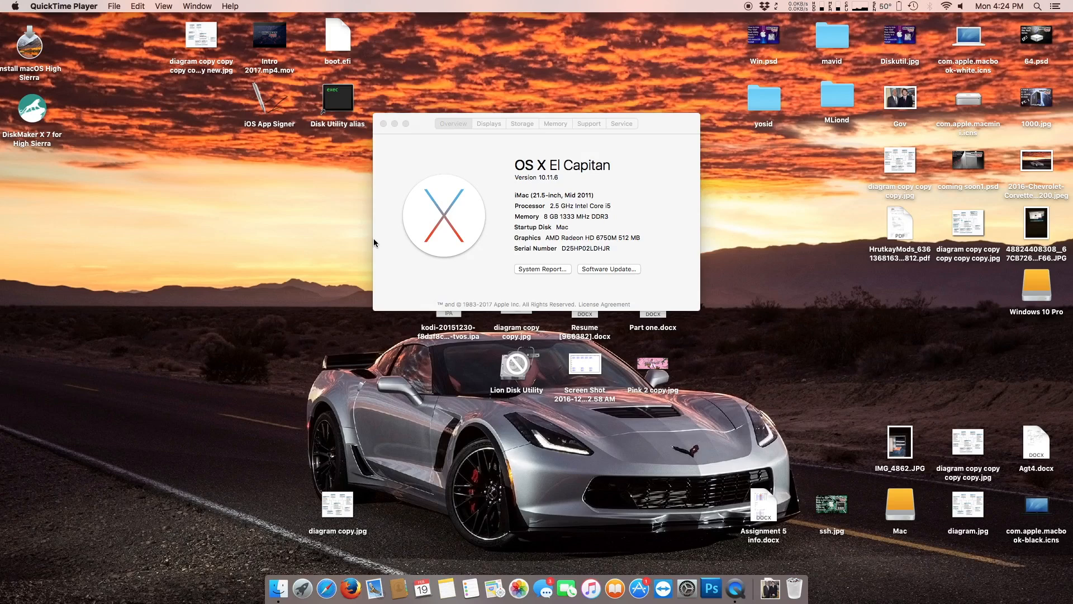
Step: Close the About This Mac window to clear the Finder desktop
click(383, 125)
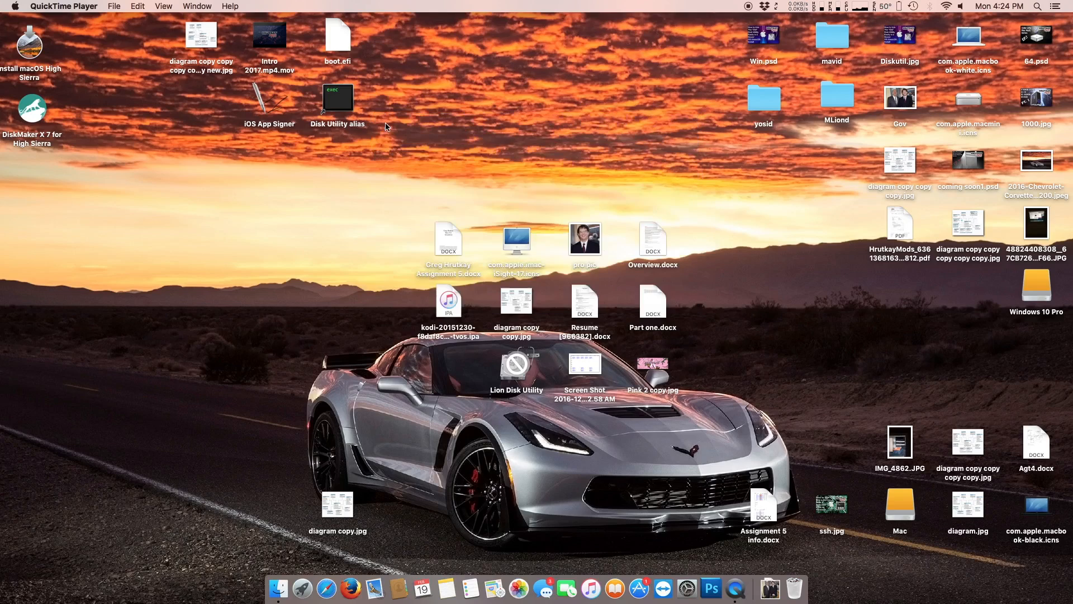
mouse_move(461, 313)
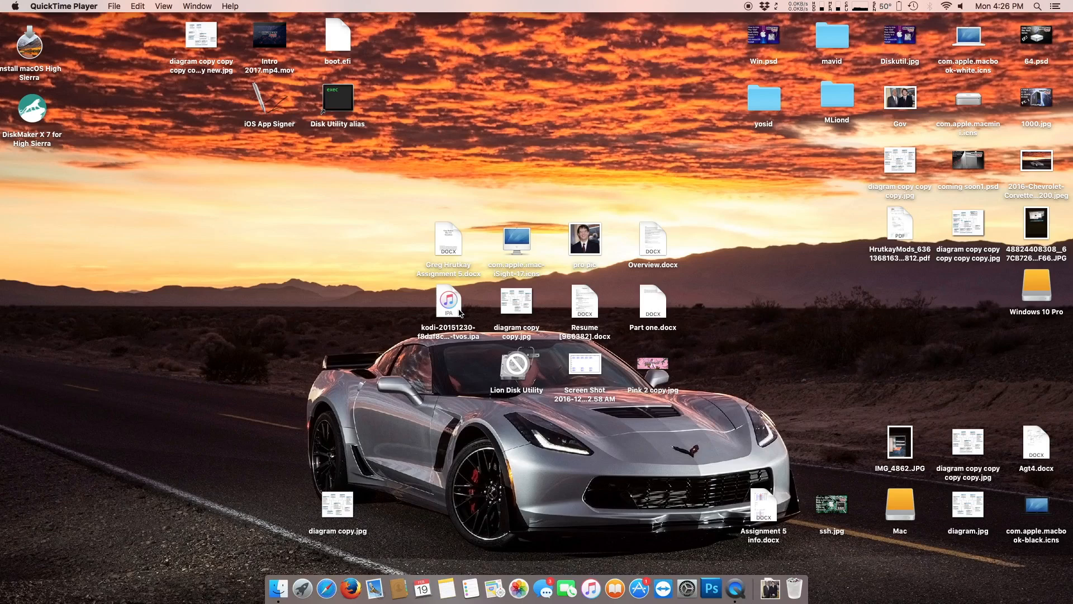
mouse_move(639, 587)
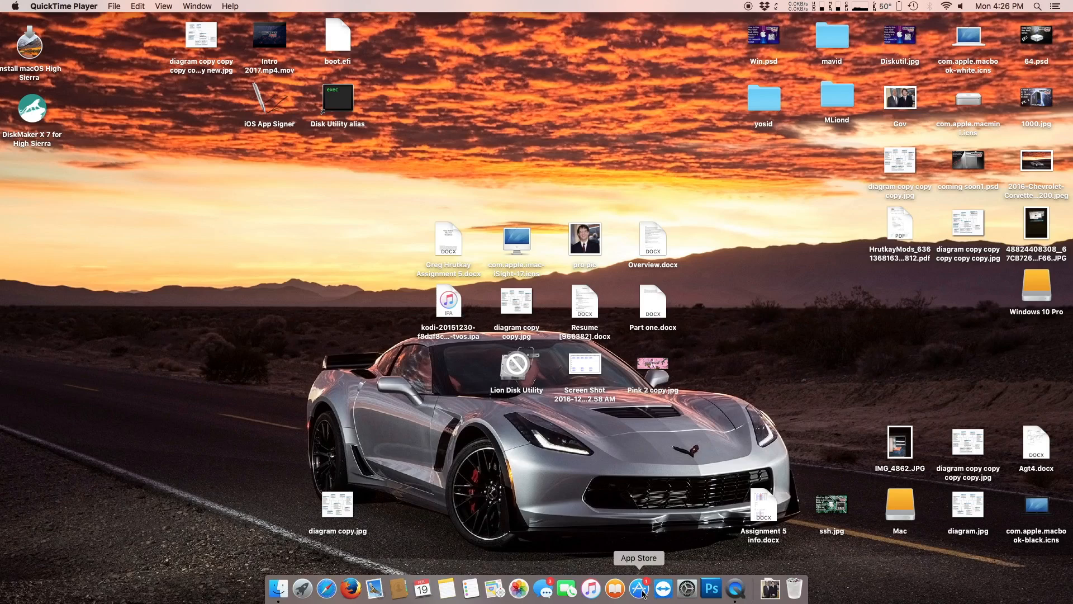
Step: Open App Store's Updates page to see the Software Update bundle with Security Update 2018-001
click(639, 588)
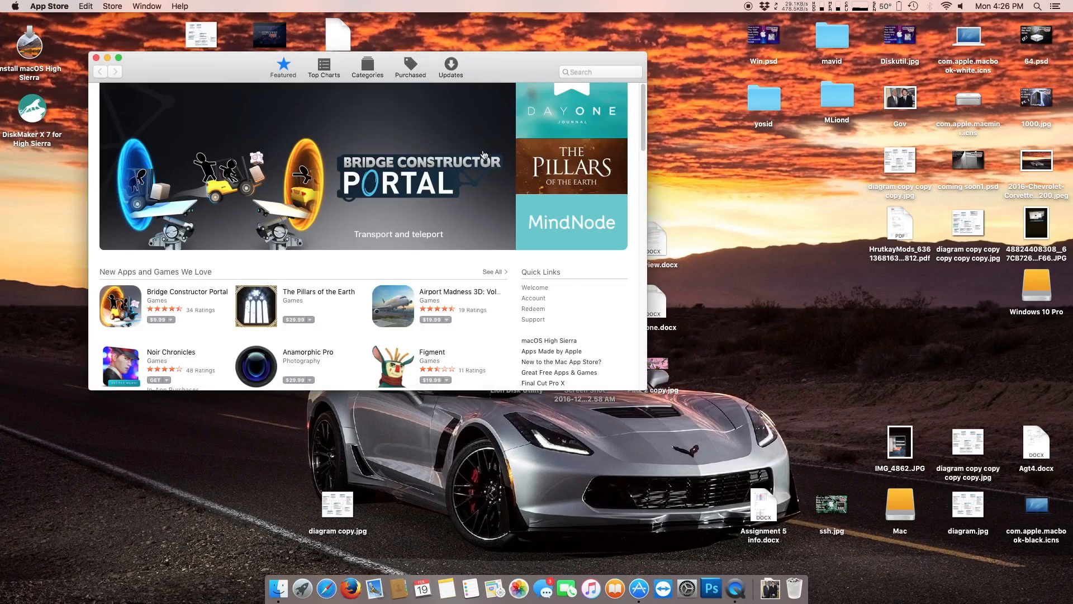
click(451, 66)
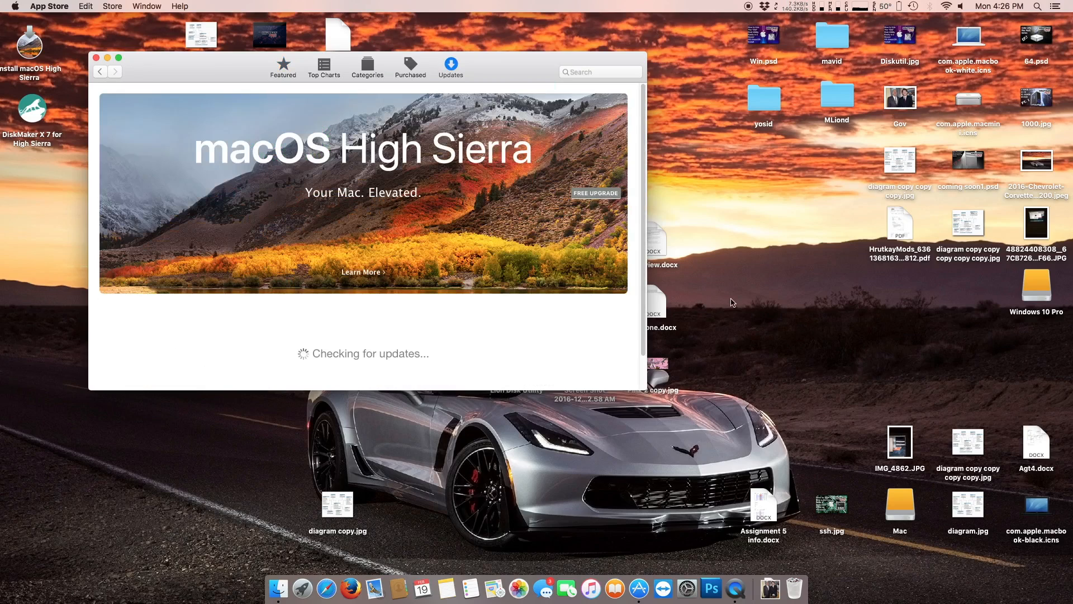
mouse_move(709, 256)
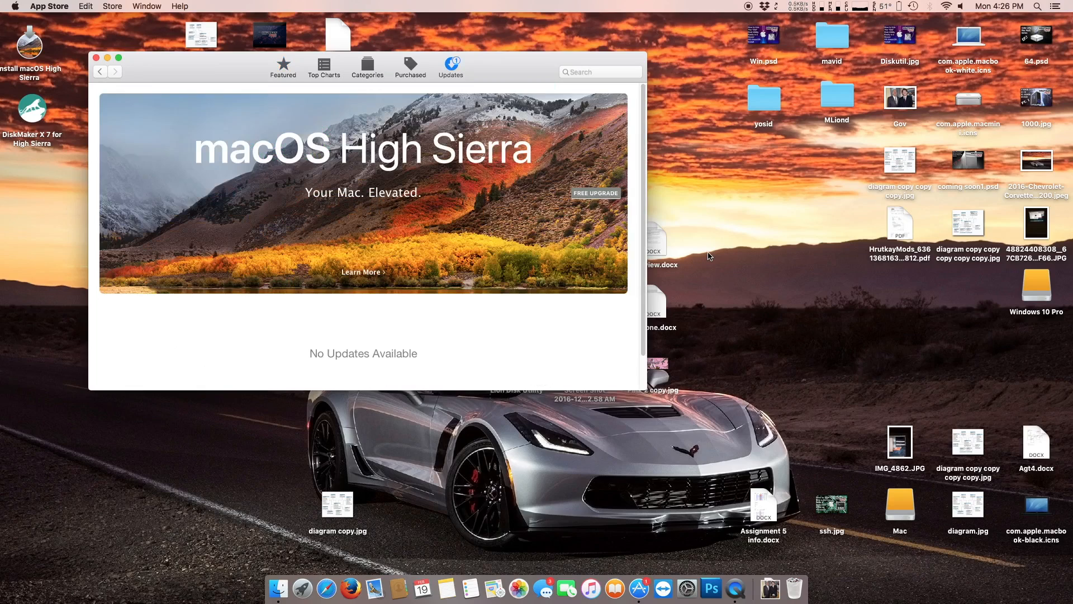
scroll(down, 3)
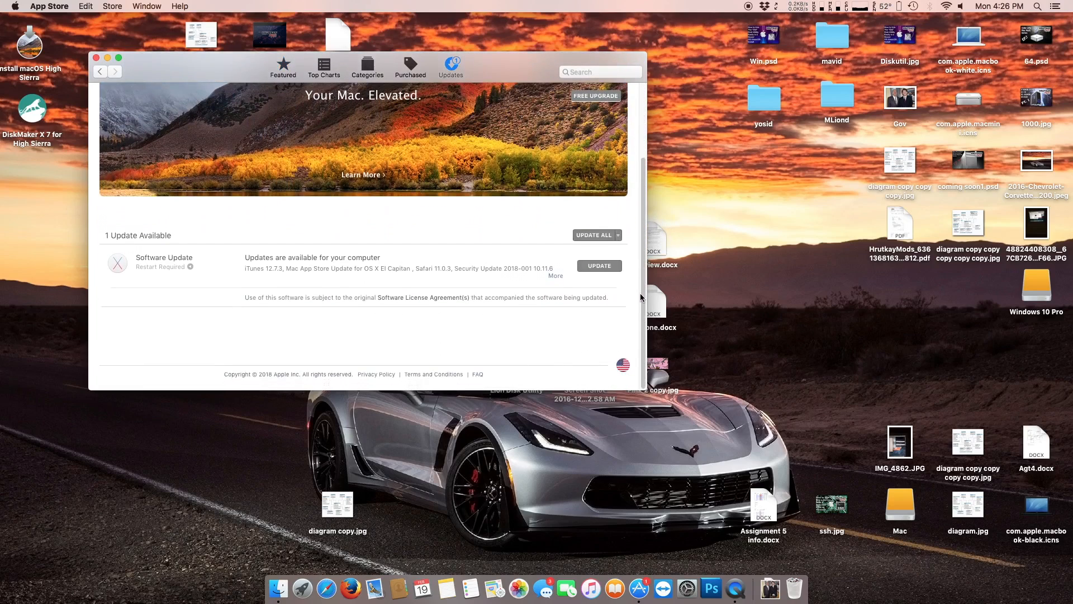
mouse_move(301, 294)
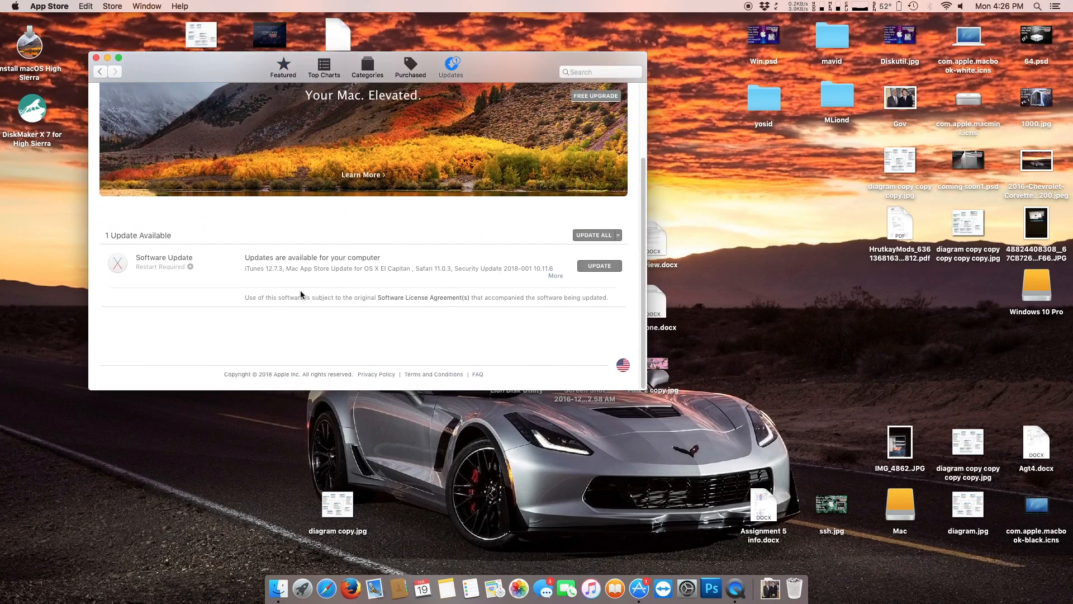
mouse_move(343, 289)
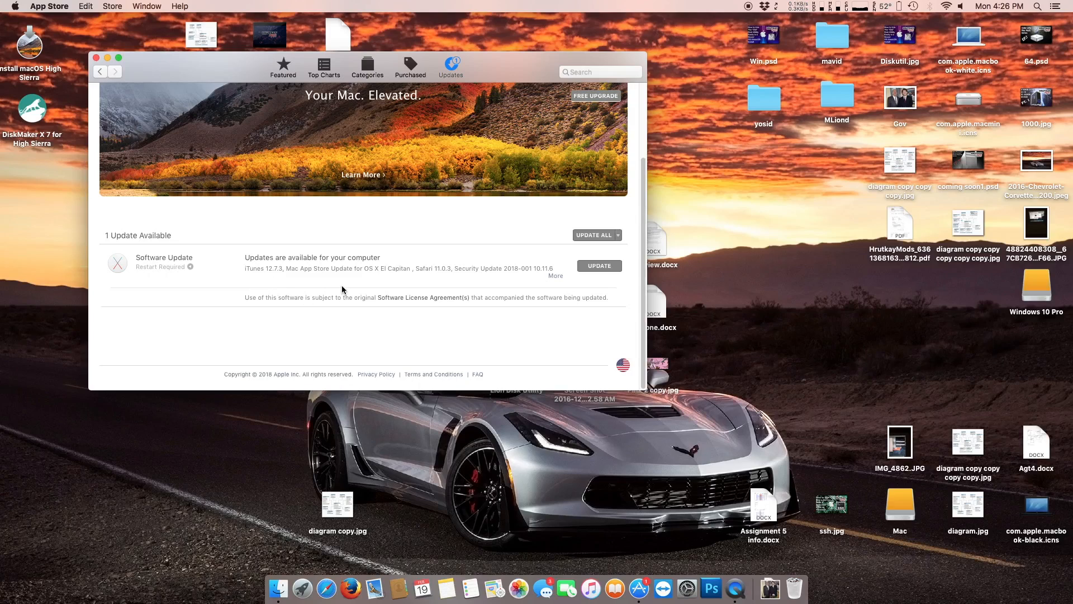
mouse_move(278, 274)
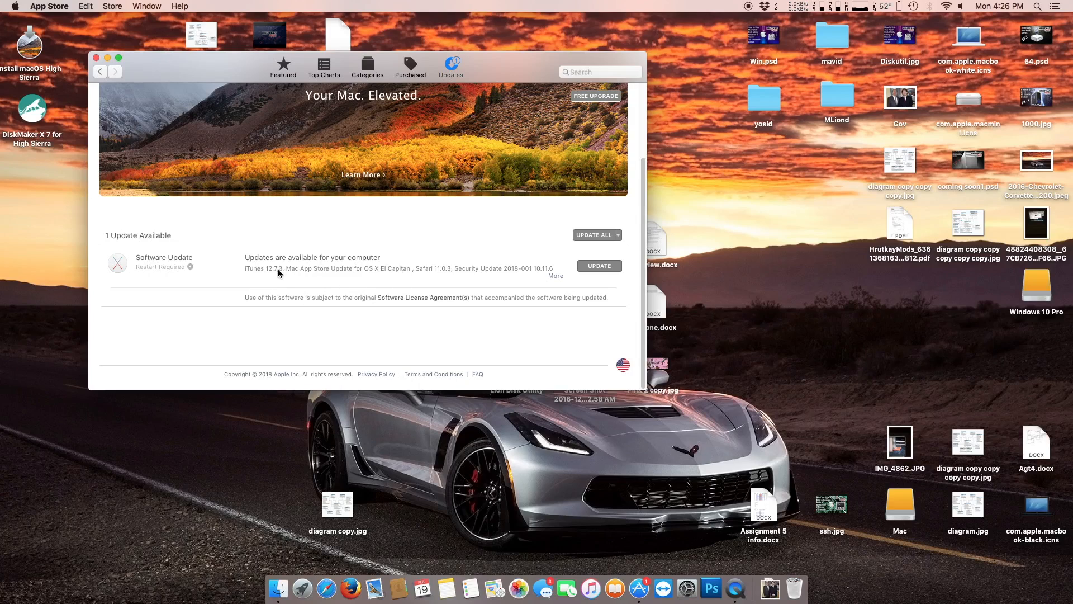
Step: Expand the Software Update bundle and hide Security Update 2018-001 from the list
click(555, 275)
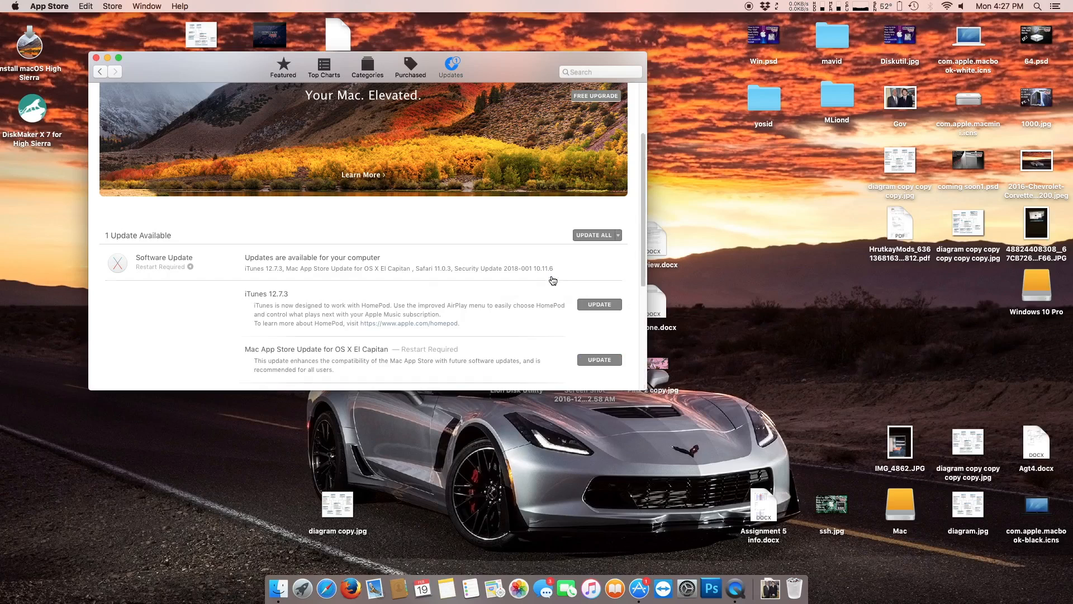
mouse_move(644, 194)
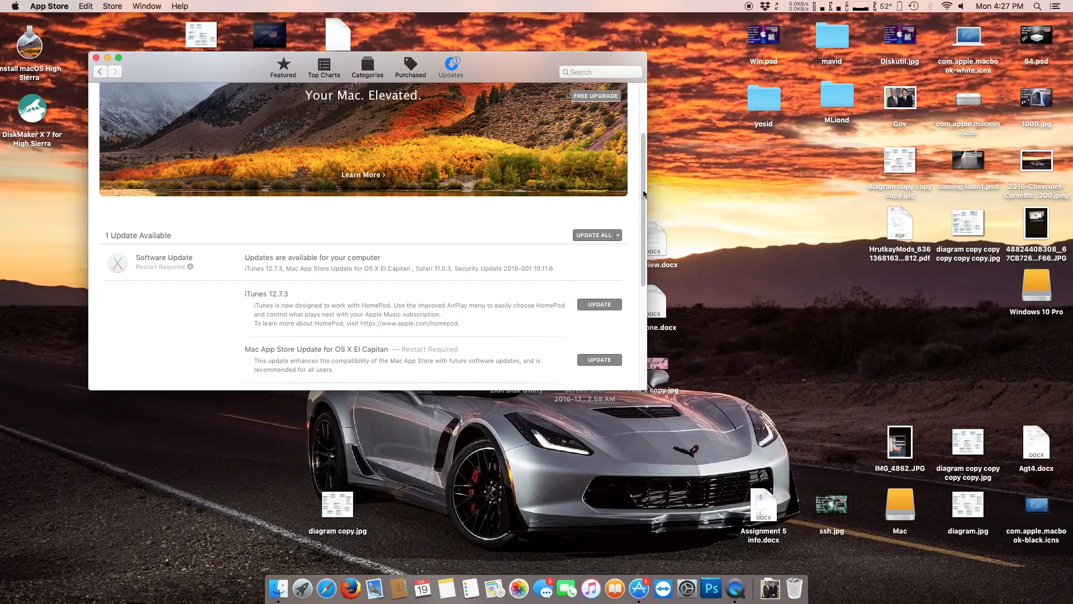
scroll(down, 3)
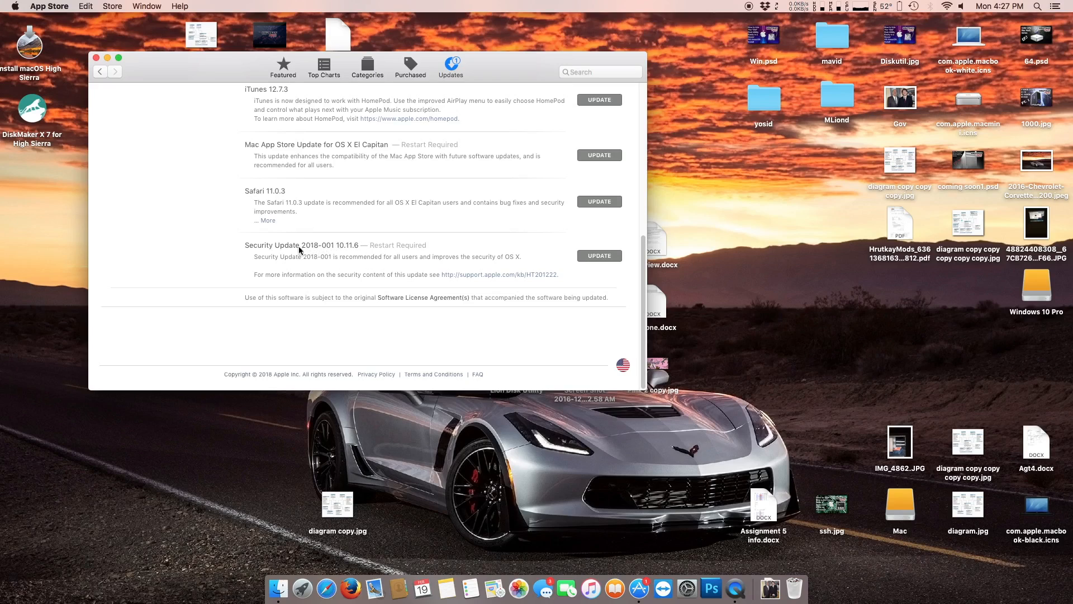
mouse_move(322, 251)
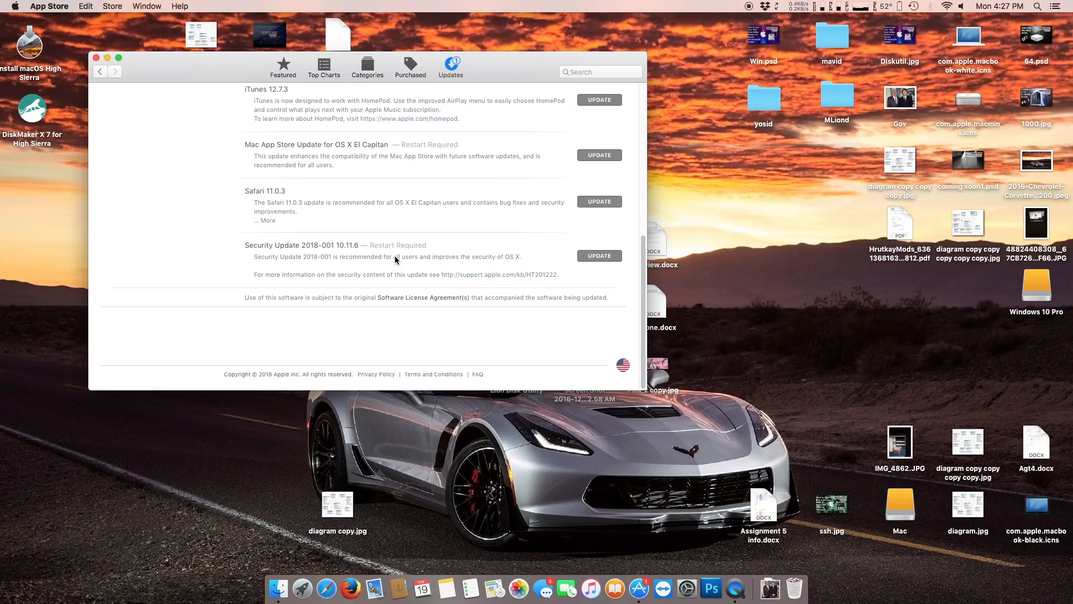
scroll(up, 3)
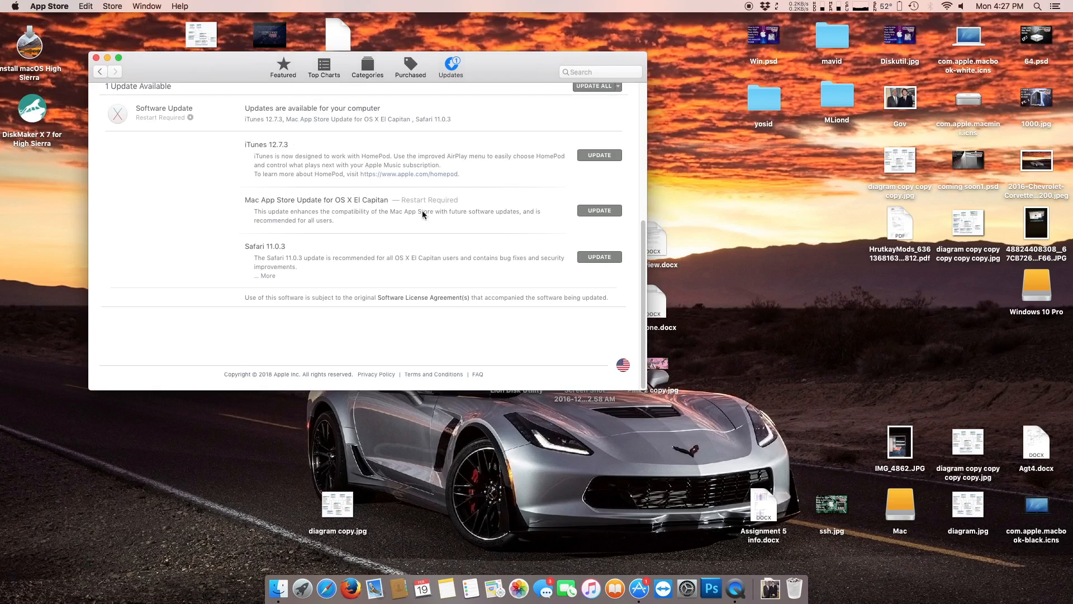
mouse_move(643, 272)
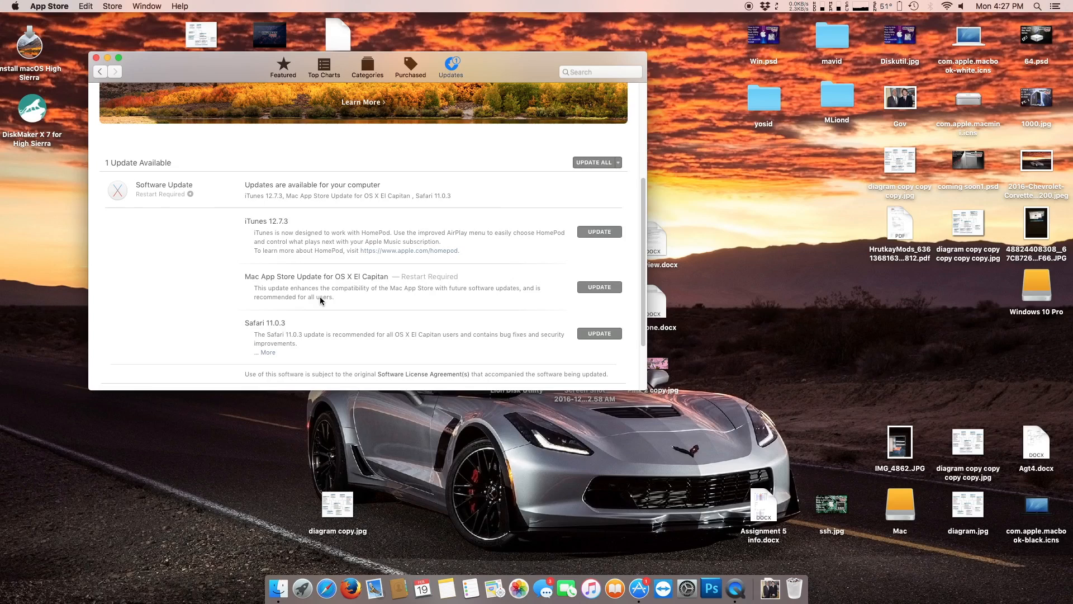
mouse_move(325, 302)
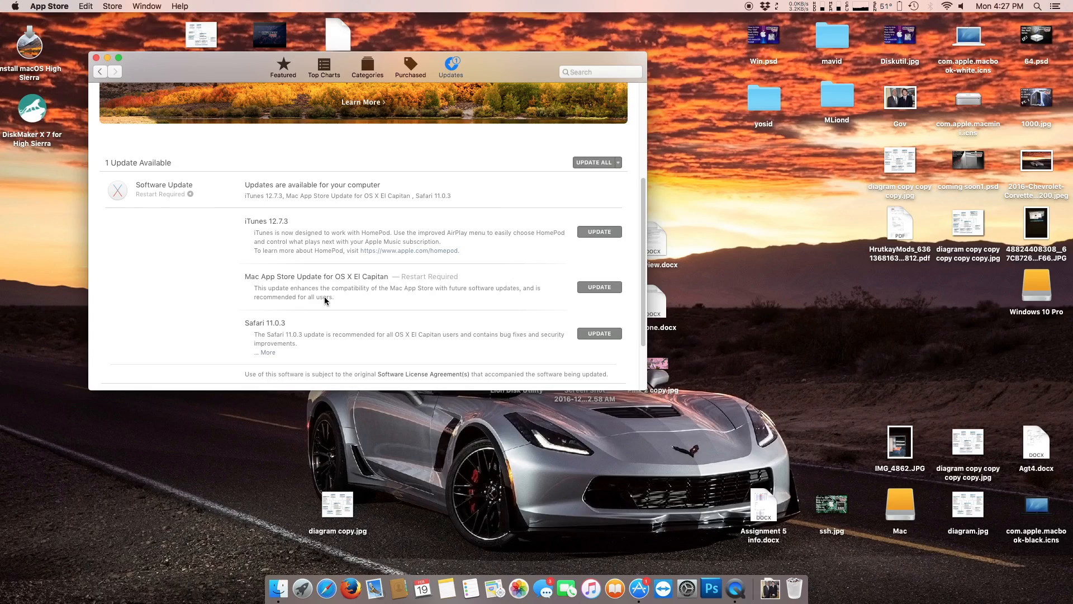
mouse_move(301, 301)
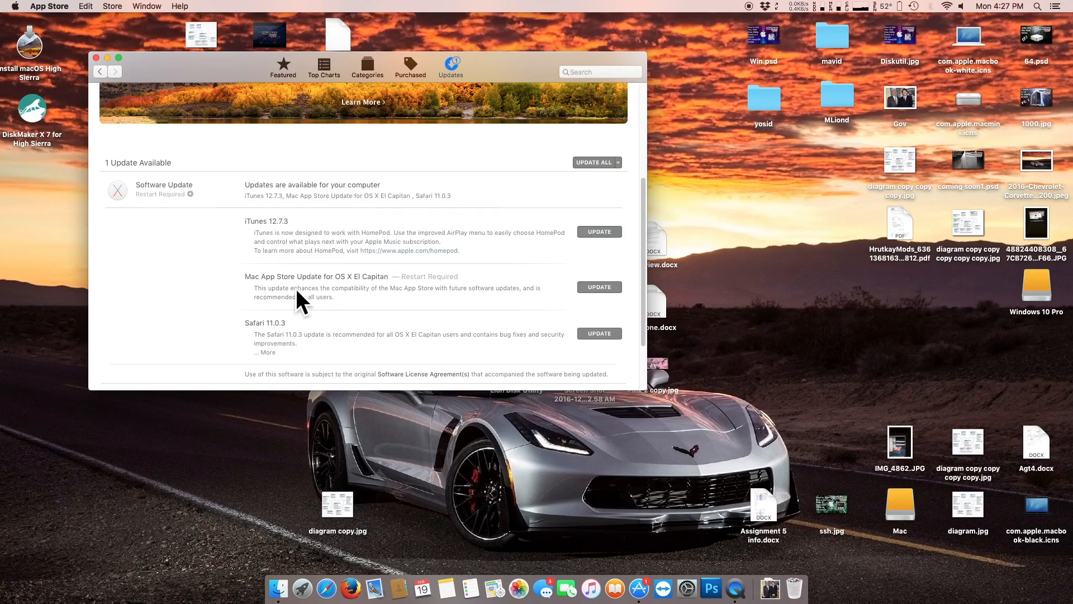
mouse_move(343, 246)
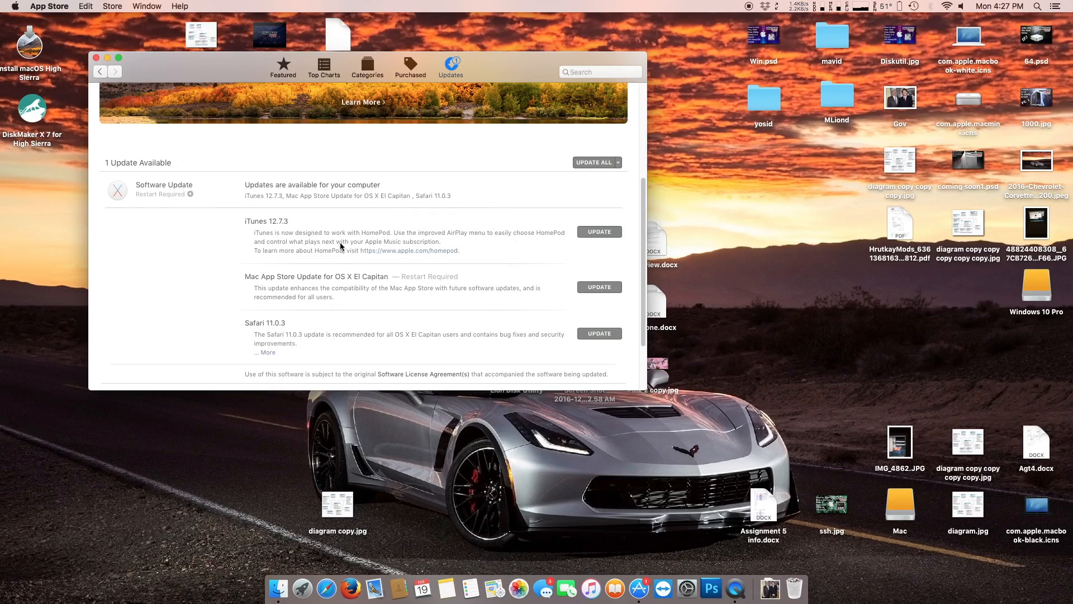
mouse_move(290, 255)
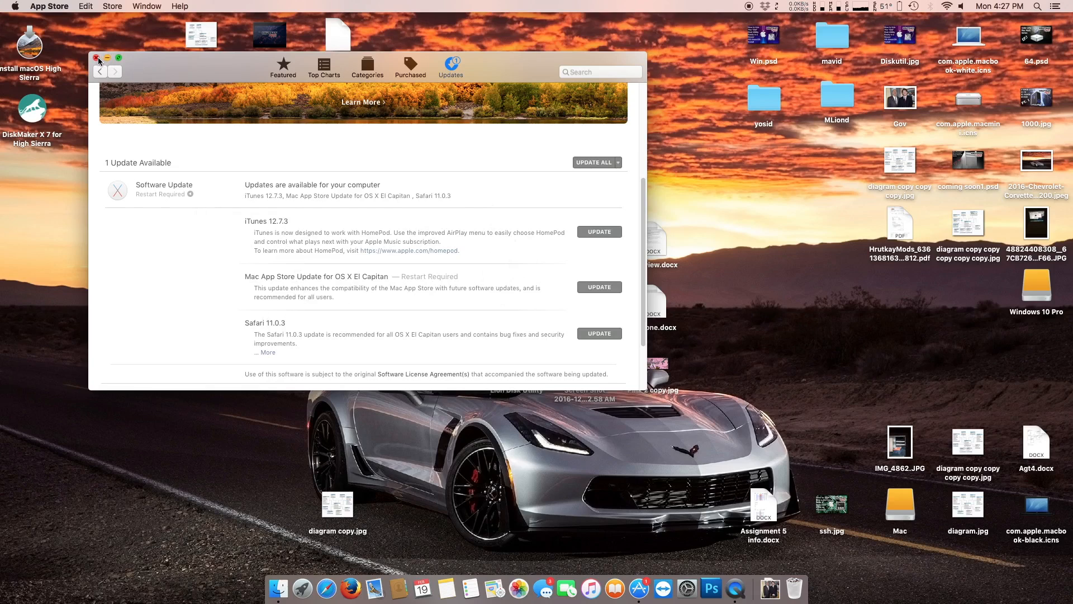
Step: Quit App Store and relaunch it from the Dock on the Updates page
click(97, 58)
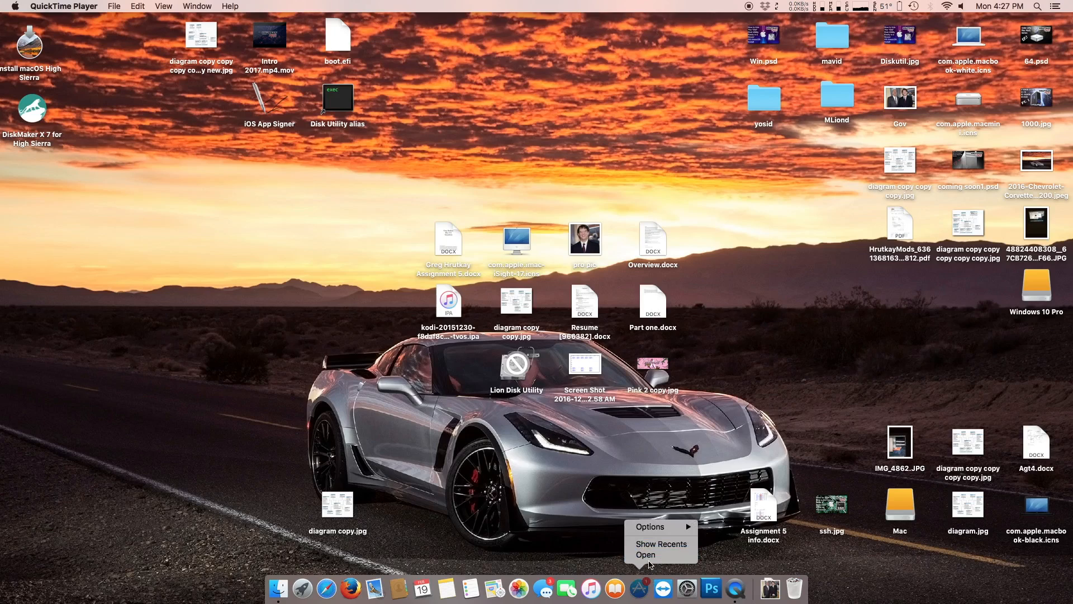
click(347, 336)
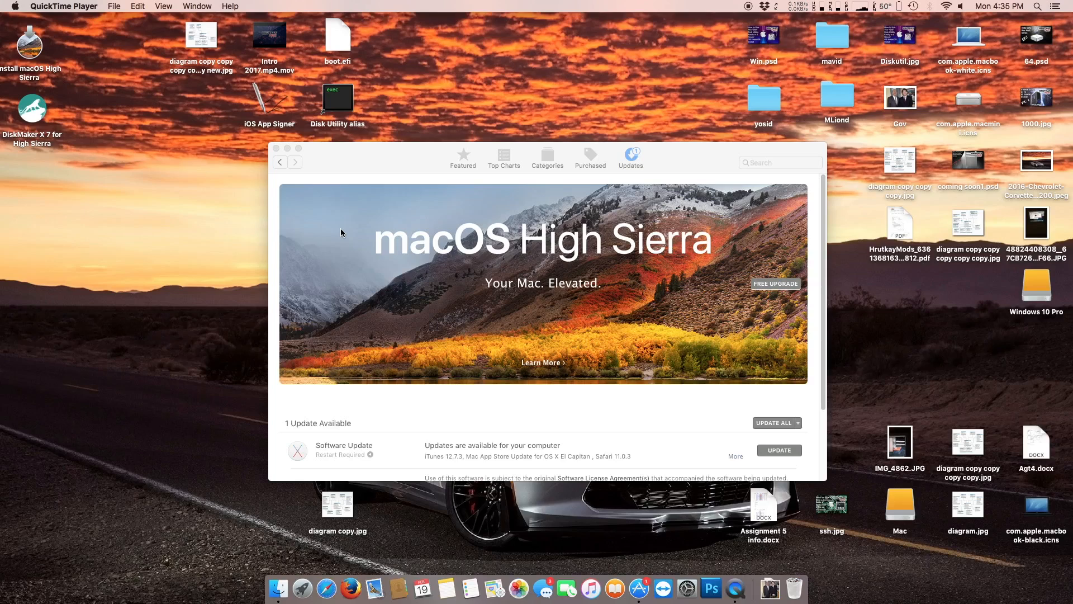
mouse_move(451, 244)
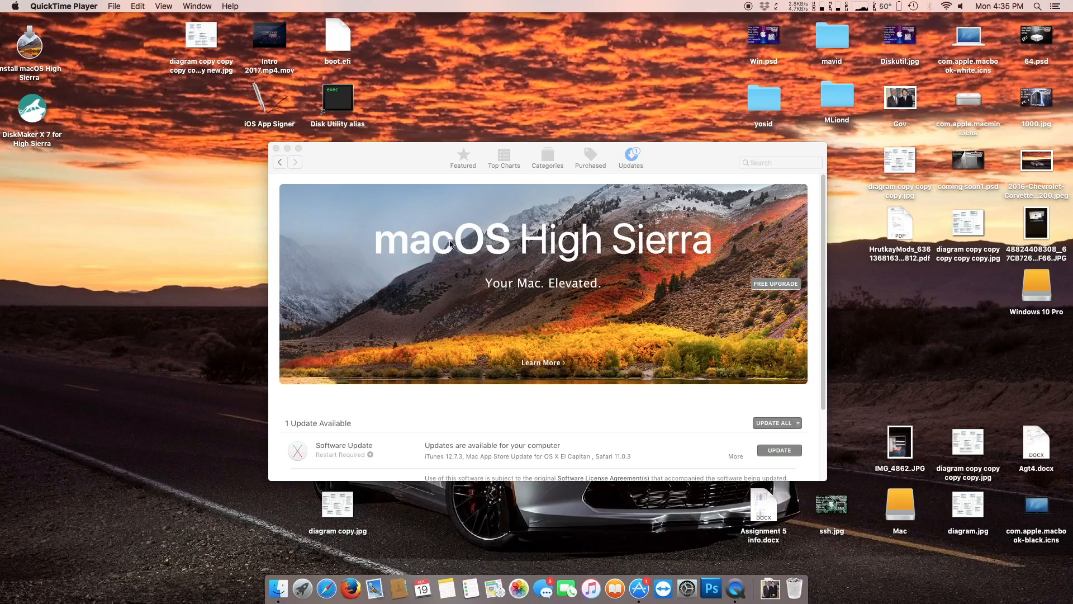
mouse_move(475, 259)
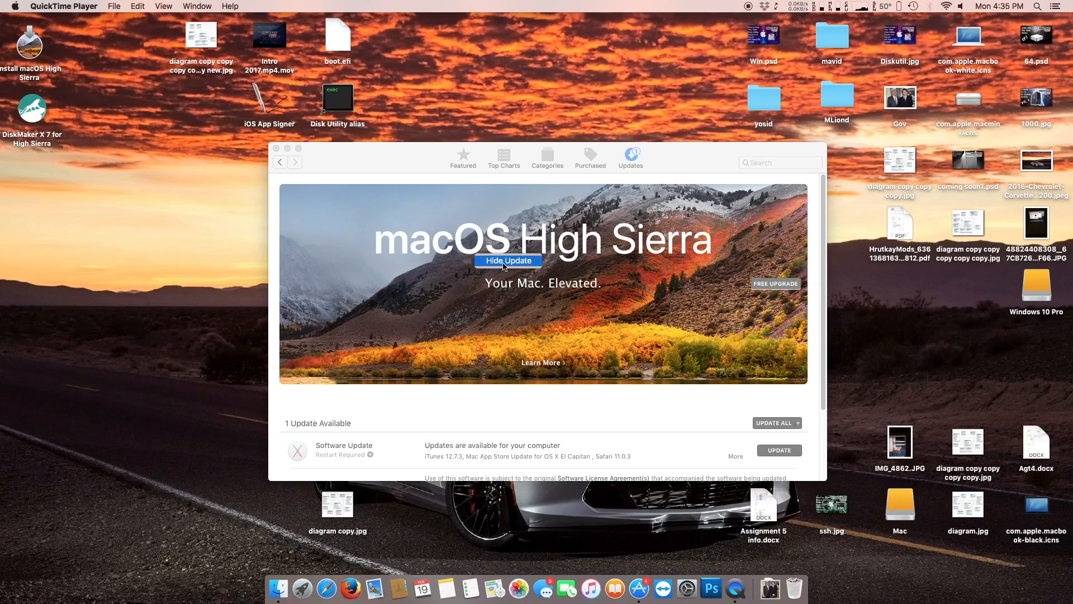
Step: Hide the macOS High Sierra upgrade banner from the Updates page
click(507, 261)
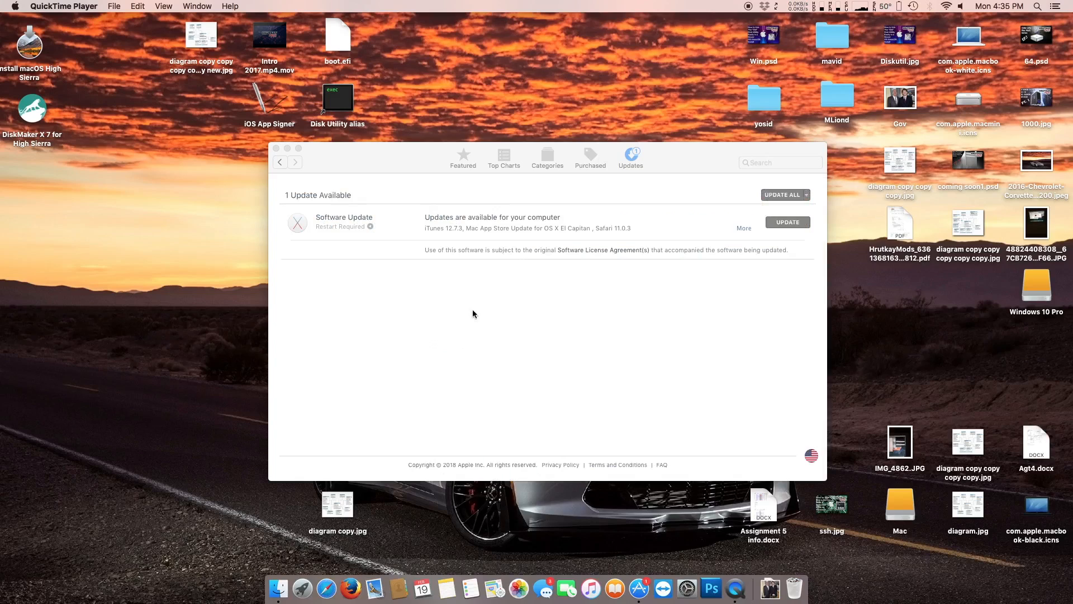
mouse_move(347, 229)
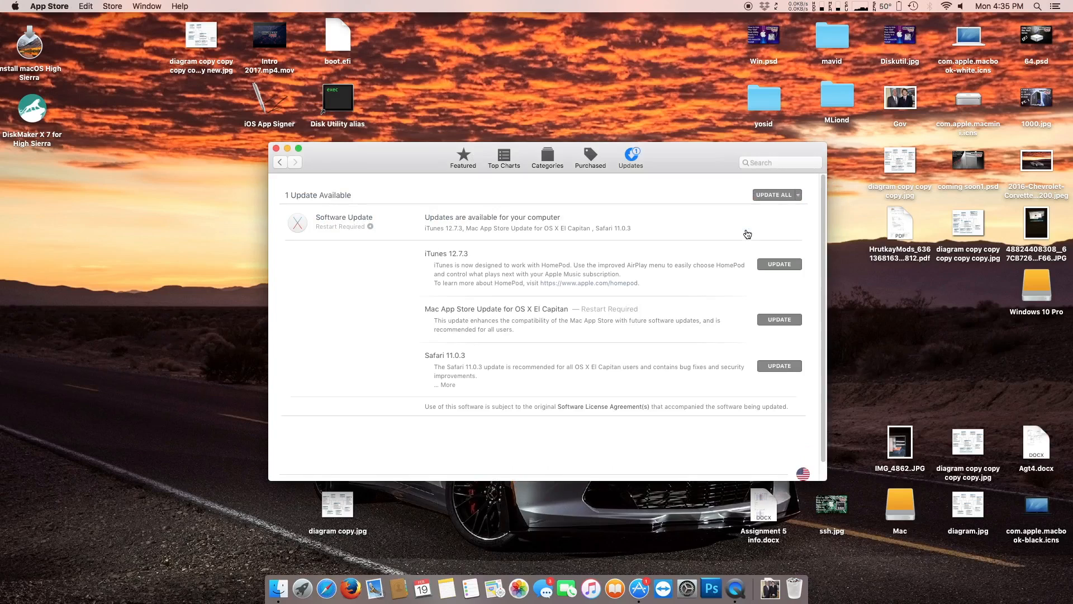
mouse_move(583, 331)
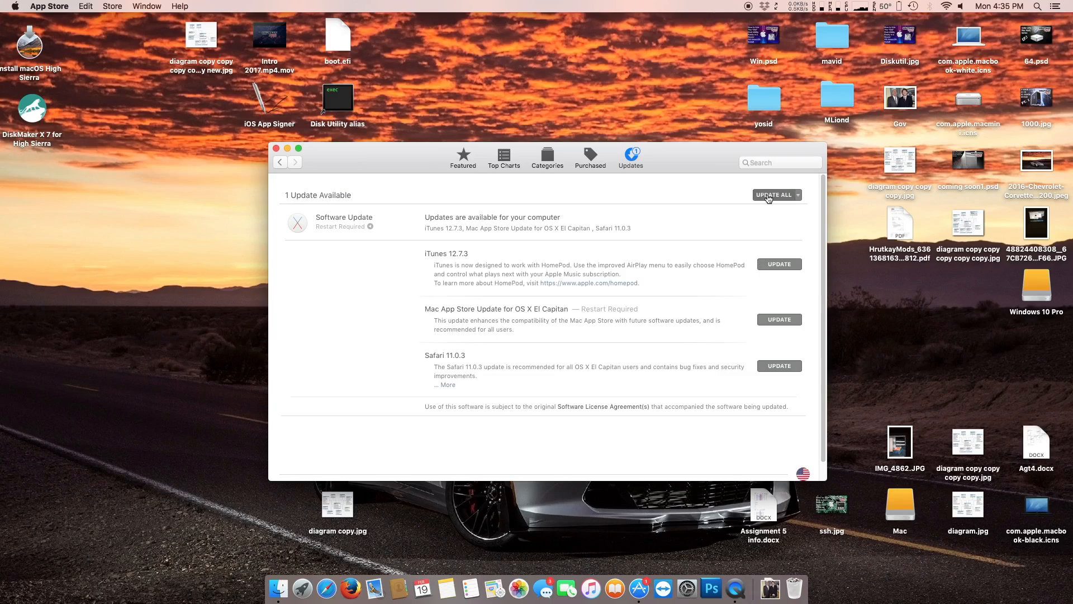
Step: Update all remaining items, choosing Download & Restart
click(774, 195)
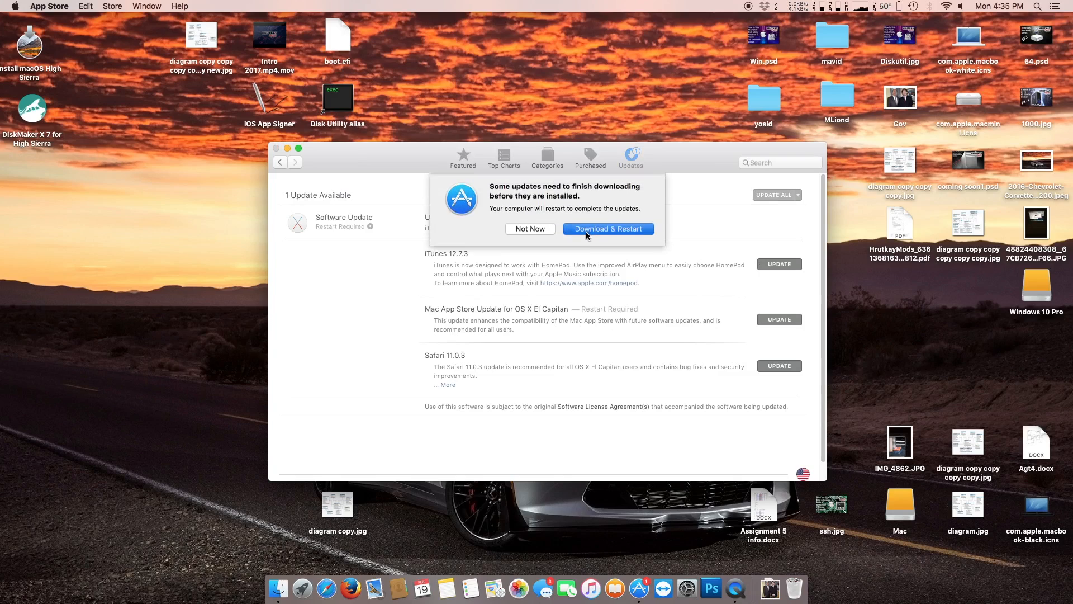
click(608, 229)
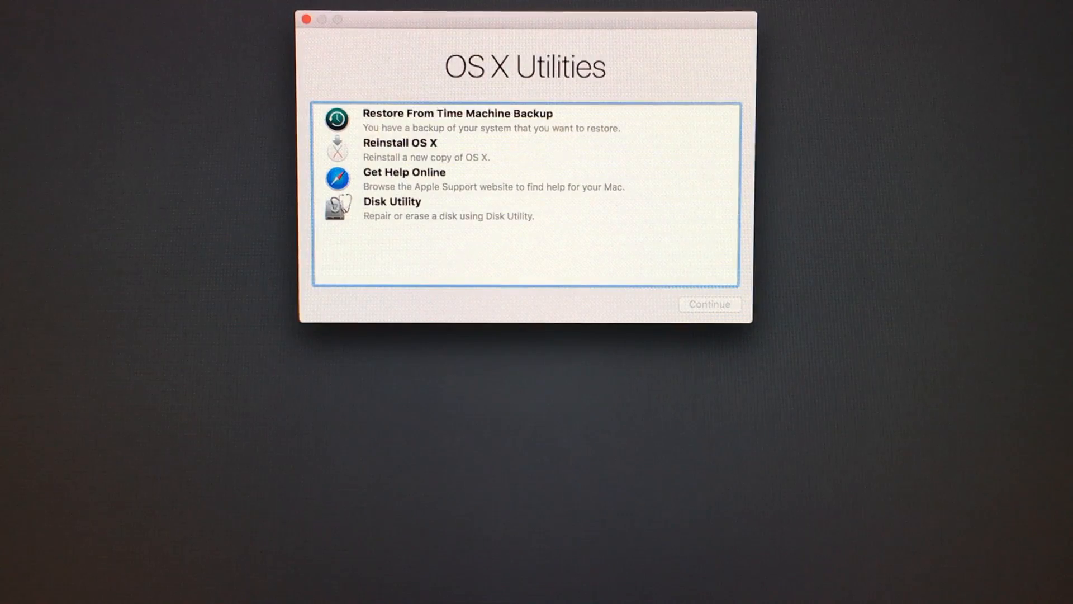
Step: Select Restore From Time Machine Backup in the OS X Utilities window
click(479, 119)
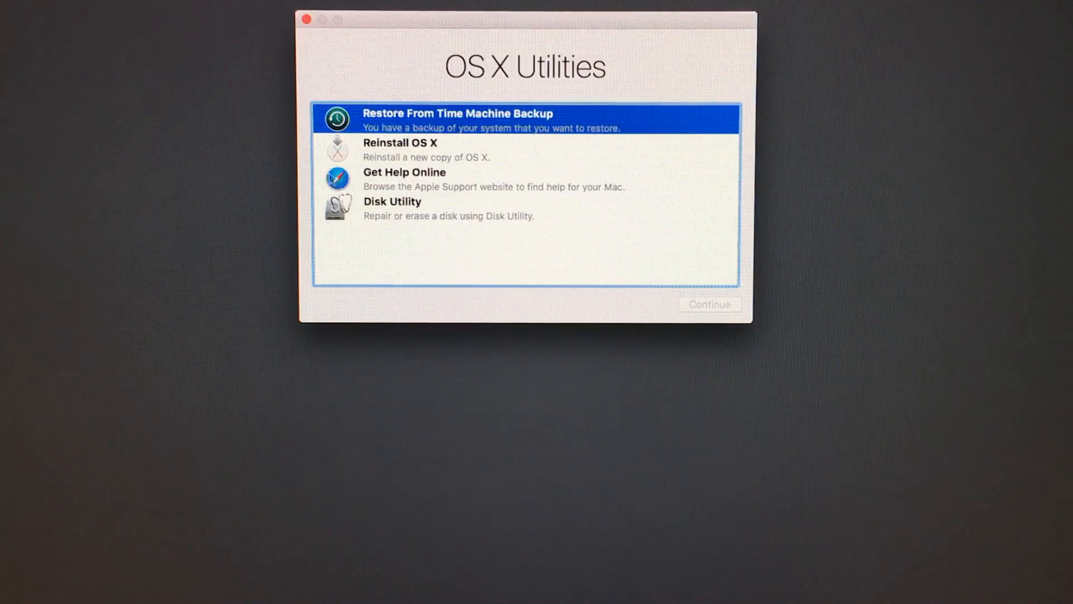
Step: Start the Time Machine restore and connect to the network Time Capsule with its password
click(709, 304)
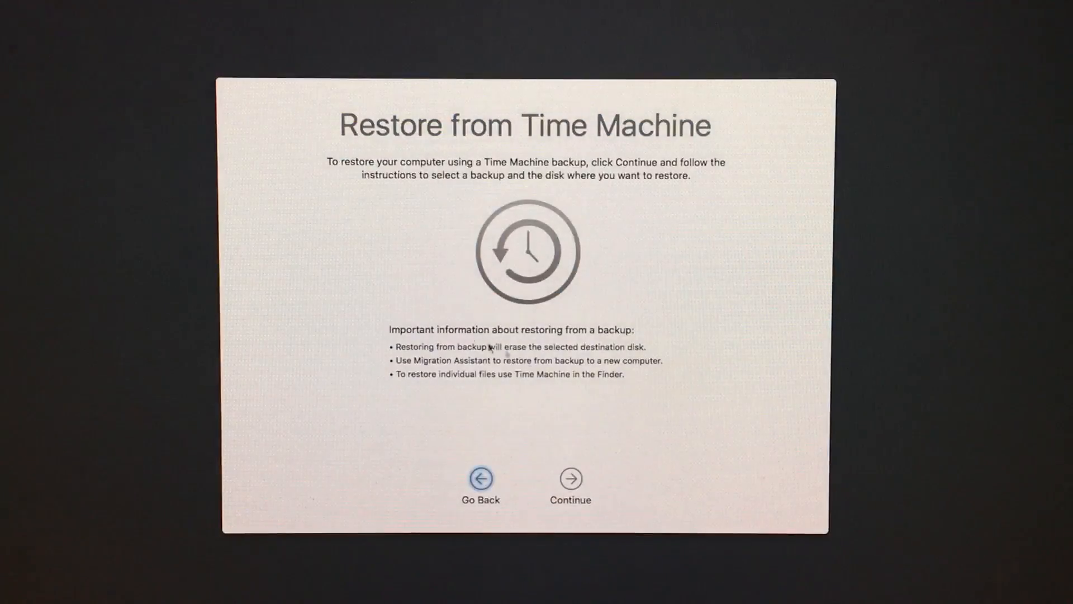
click(570, 478)
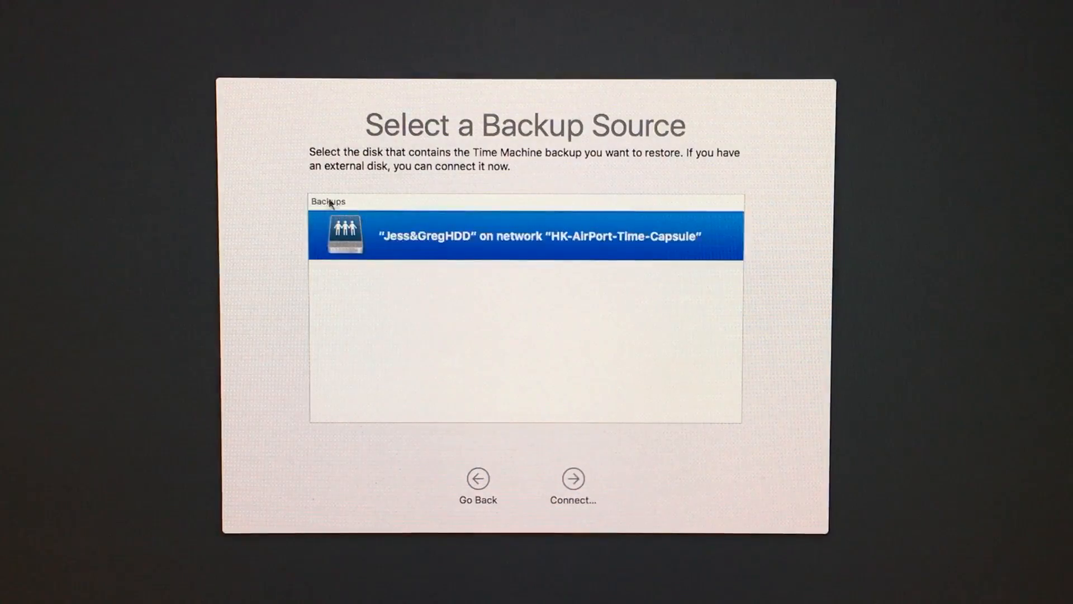
mouse_move(335, 356)
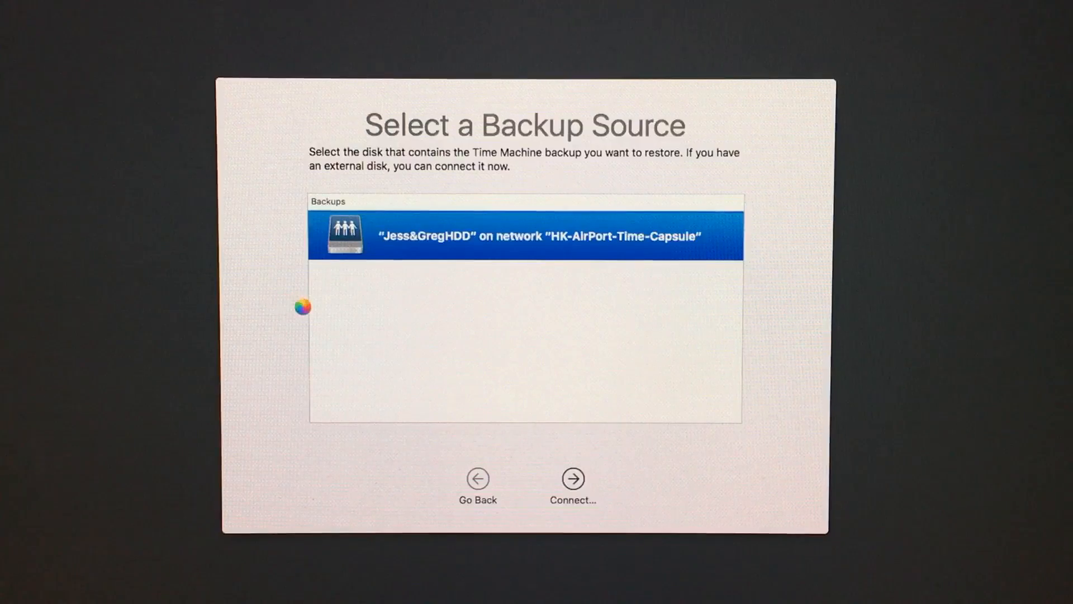
click(572, 477)
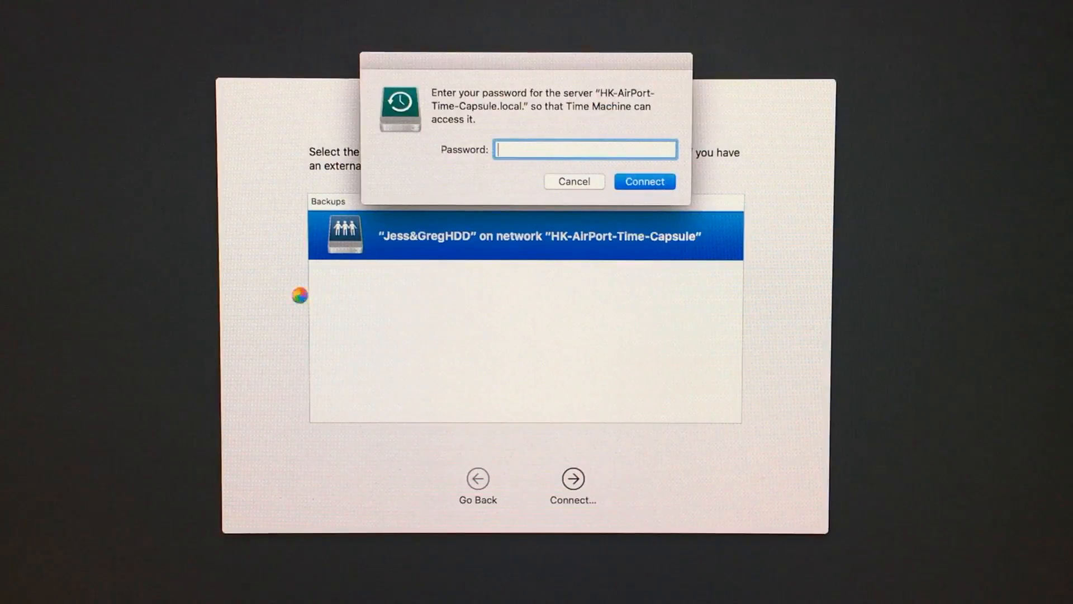
text(••)
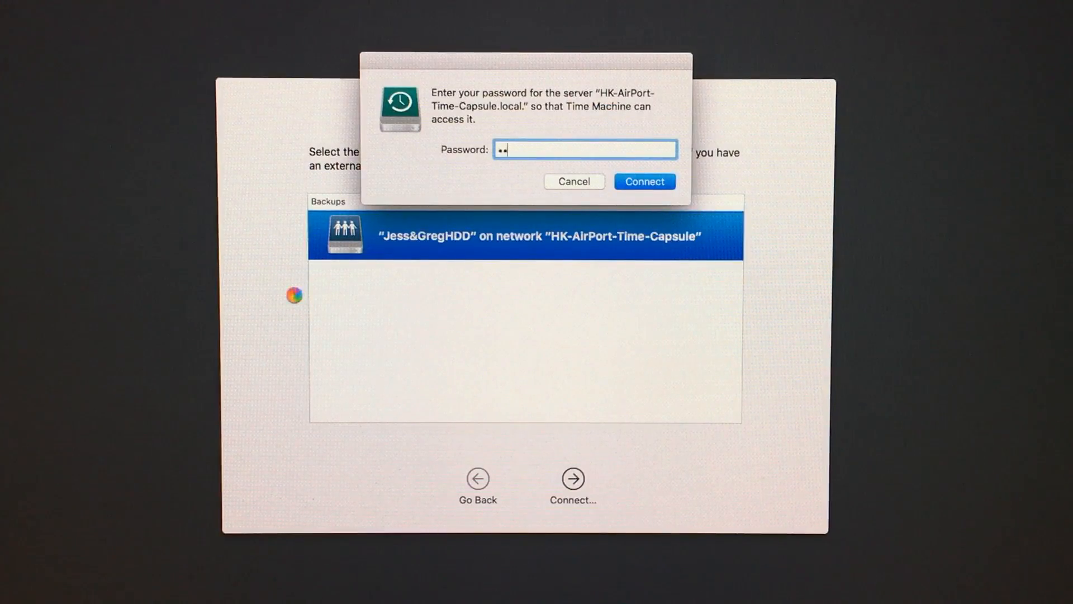
text(password)
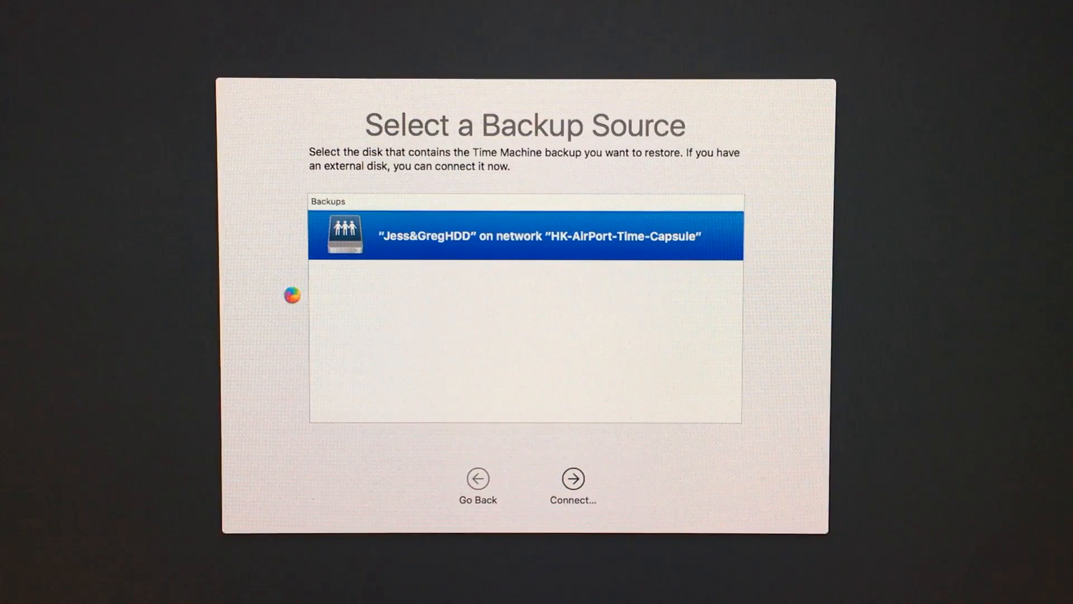
Step: Expand the network disk, select the TwistedMac backup and continue
click(318, 235)
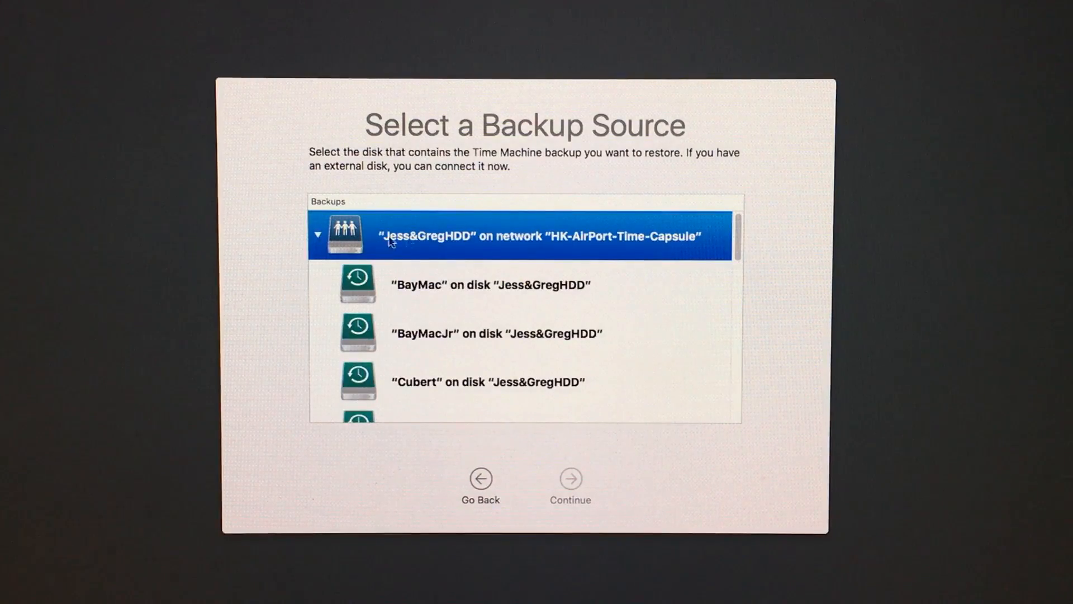
scroll(down, 3)
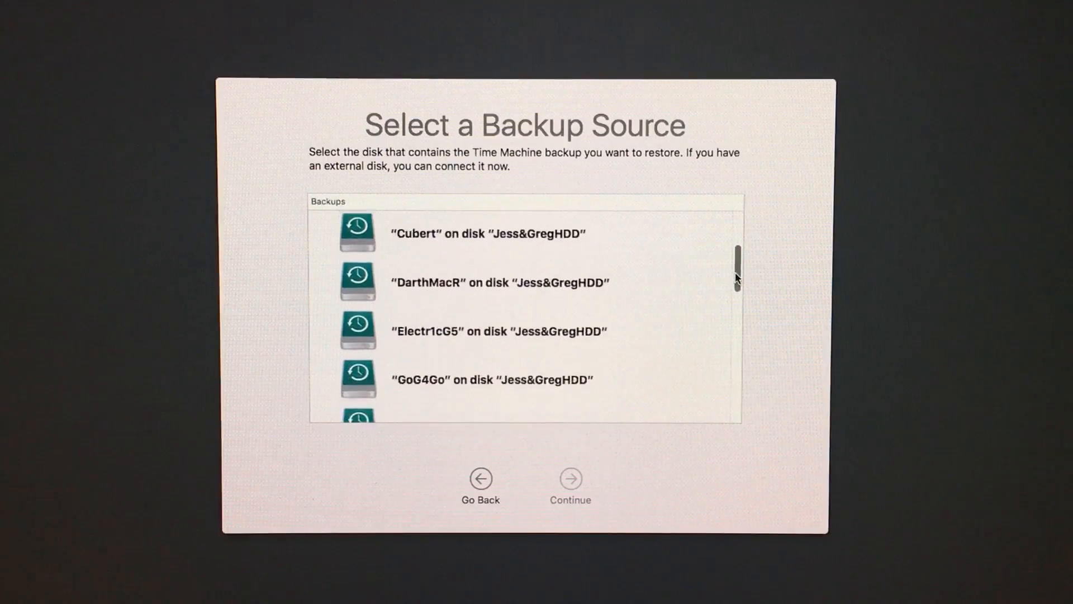
scroll(down, 3)
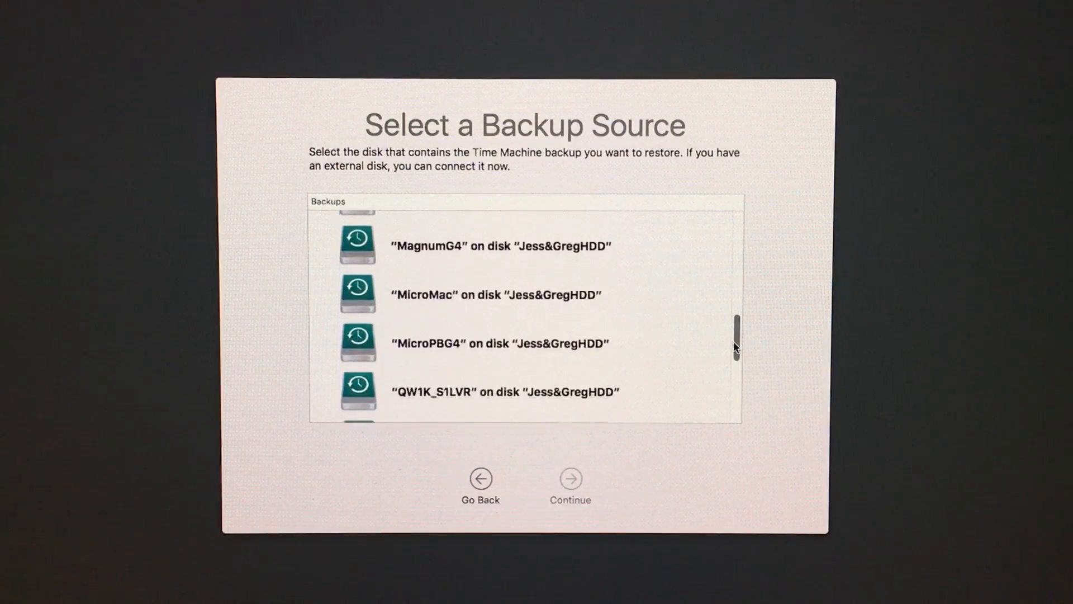
scroll(down, 3)
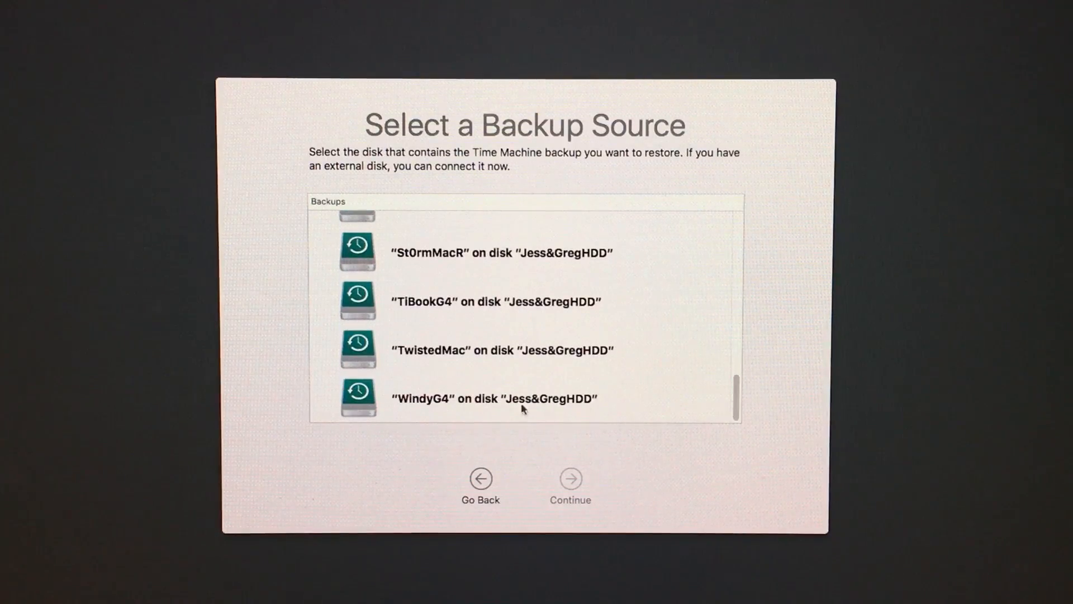
click(503, 350)
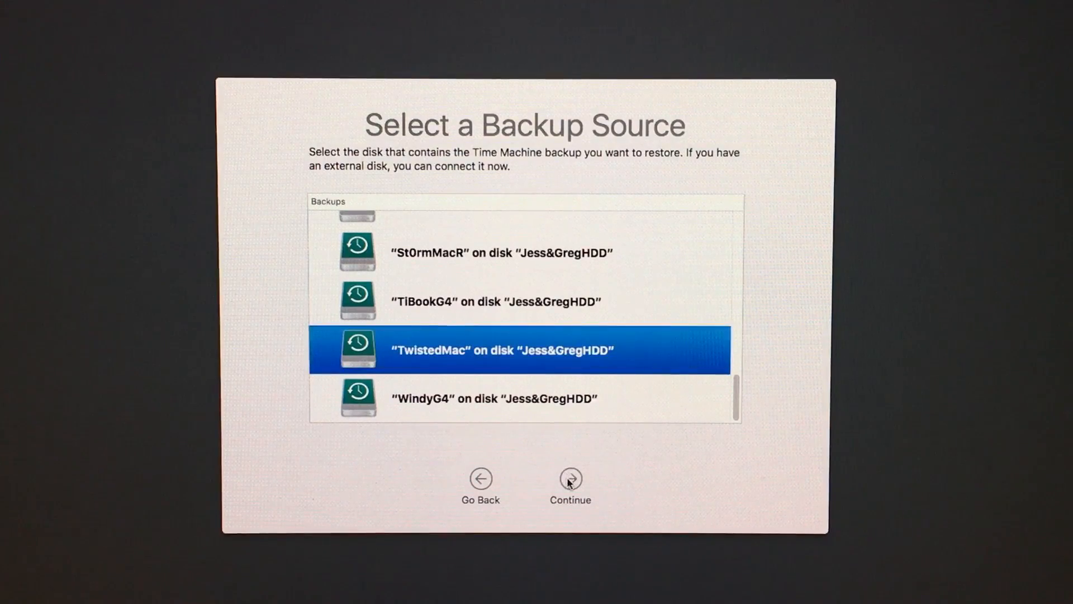
click(570, 477)
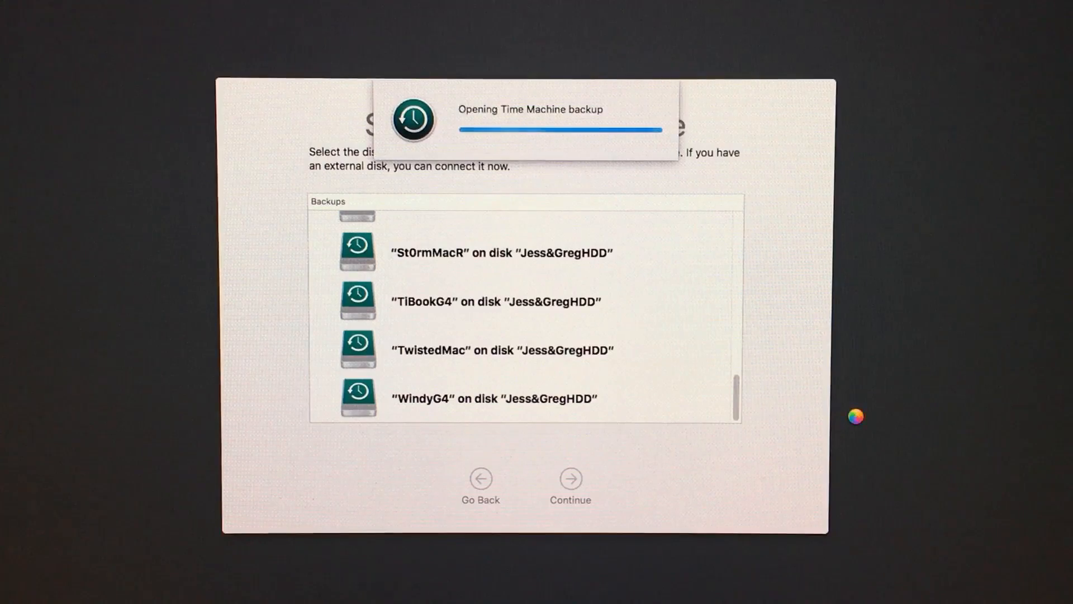
mouse_move(299, 393)
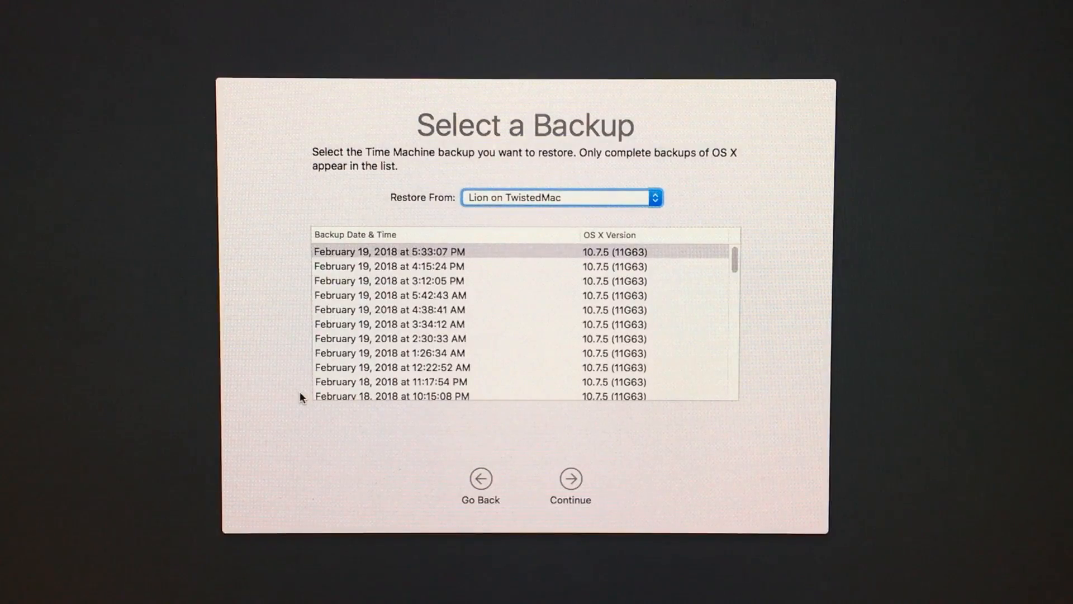
mouse_move(601, 199)
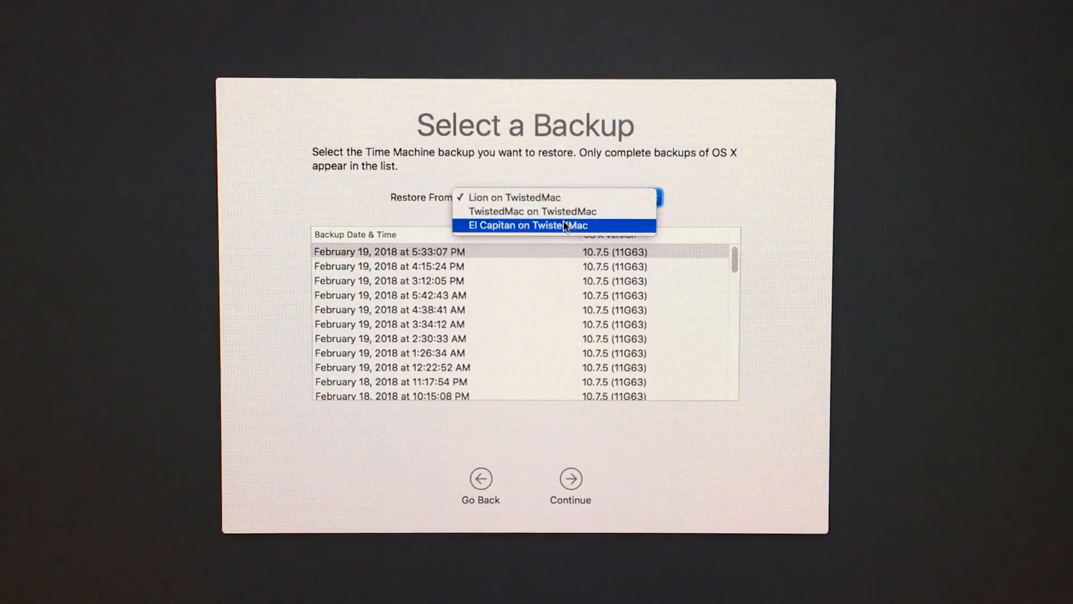
Step: Choose El Capitan on TwistedMac's newest backup (February 19, 2018, 5:33 PM) and continue
click(527, 225)
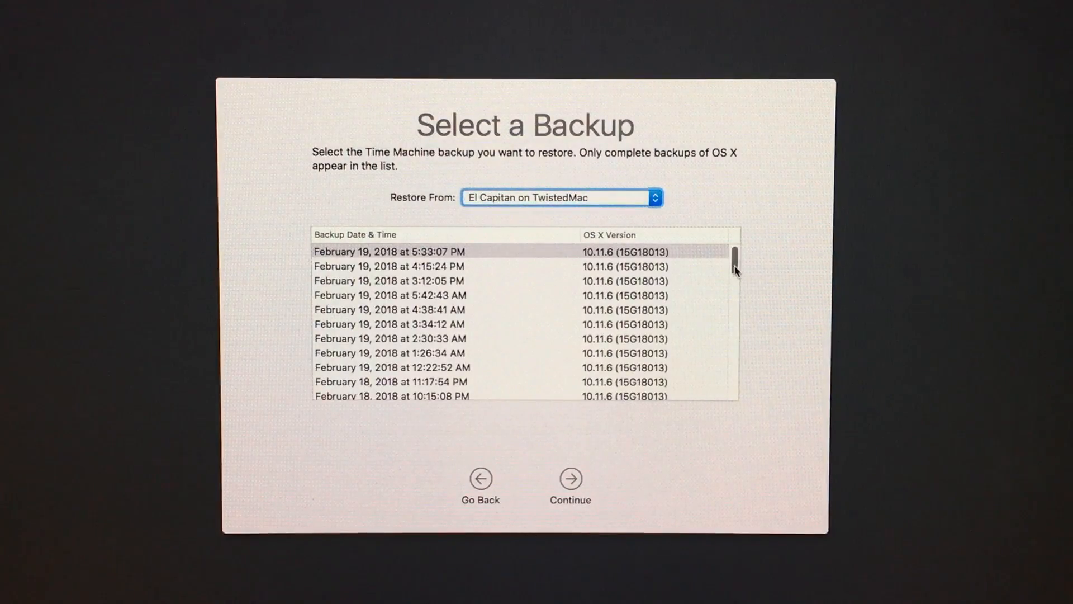
mouse_move(518, 315)
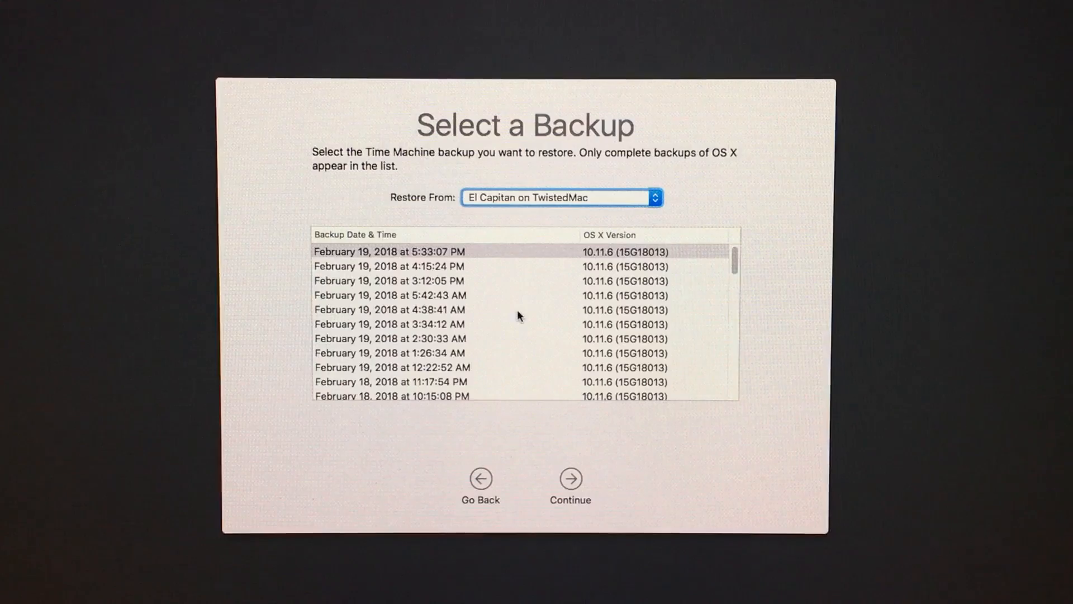
mouse_move(452, 352)
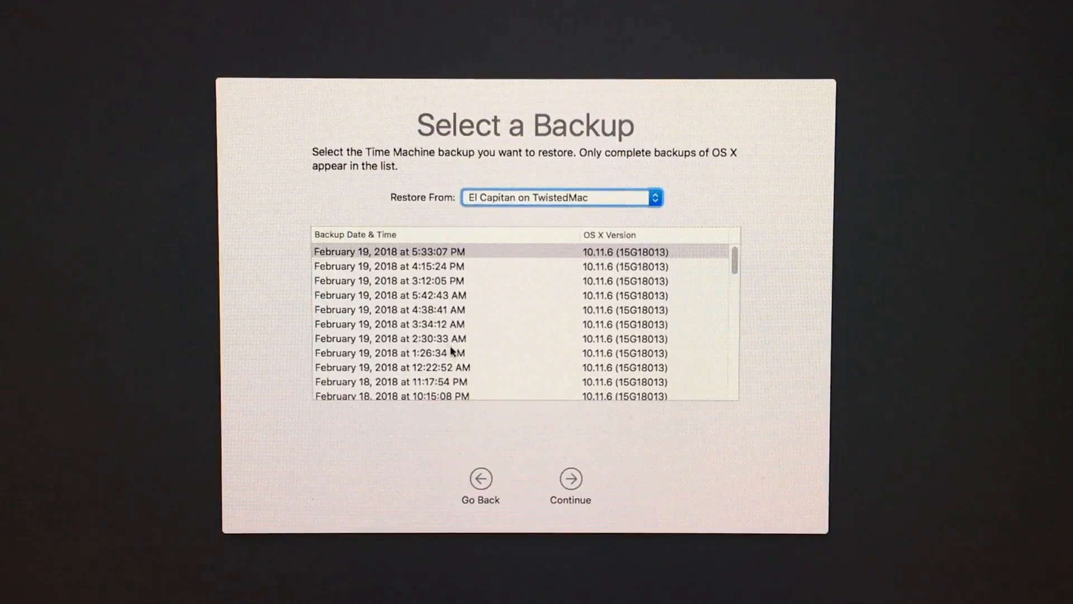
mouse_move(561, 466)
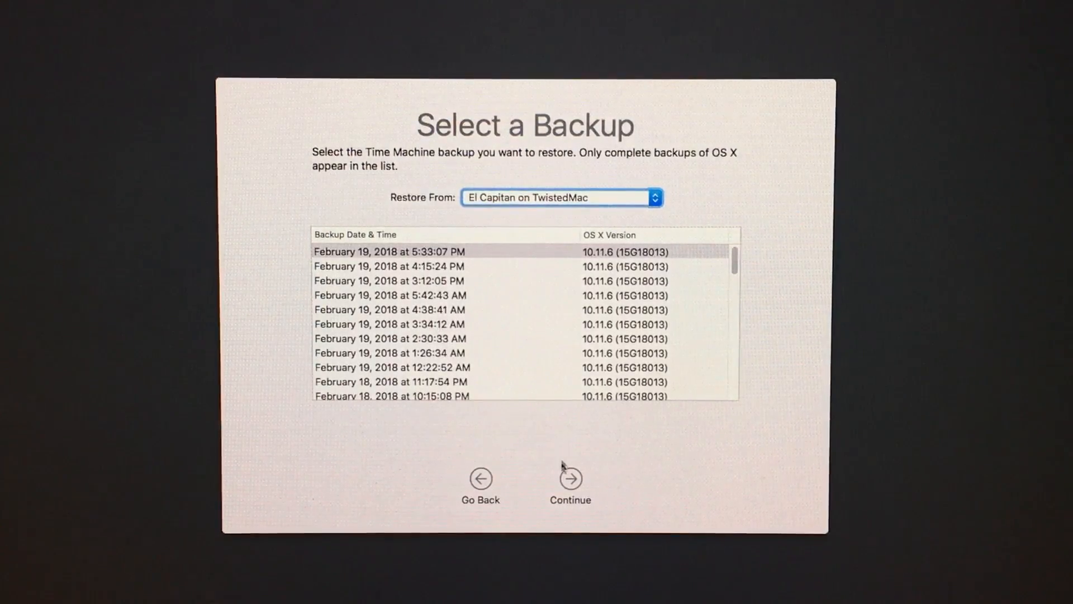
click(571, 477)
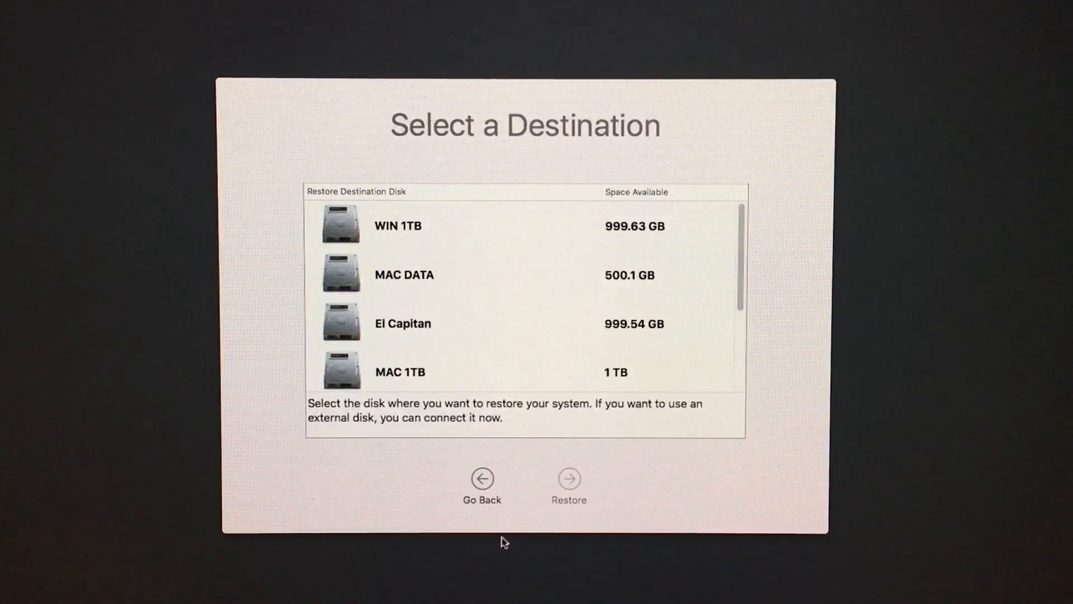
Step: Scroll the destination disk list to pick El Capitan (999.54 GB) as the restore target
scroll(down, 3)
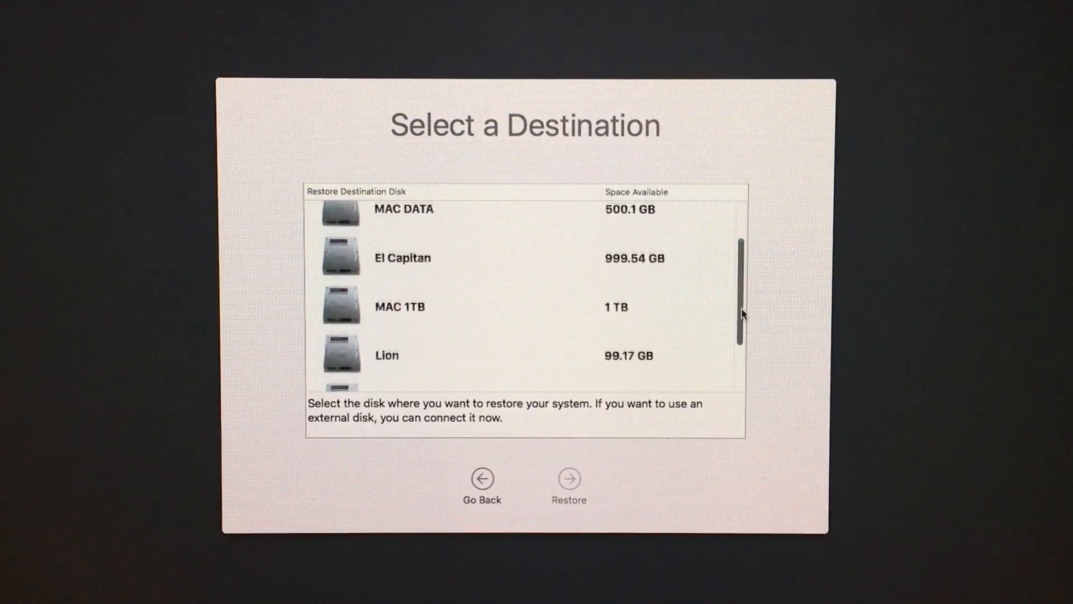
scroll(down, 3)
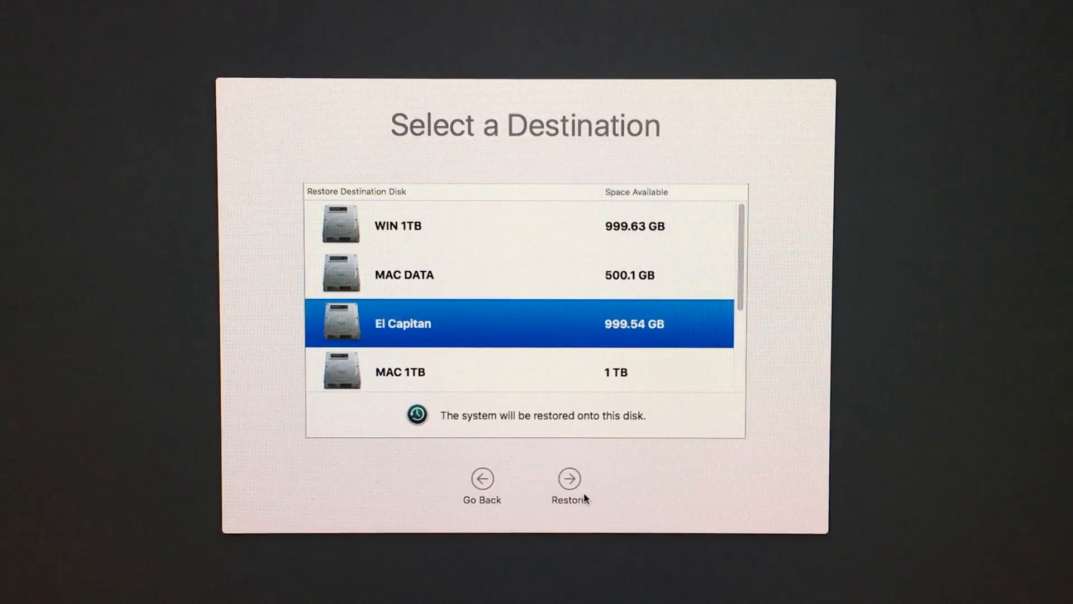
mouse_move(589, 478)
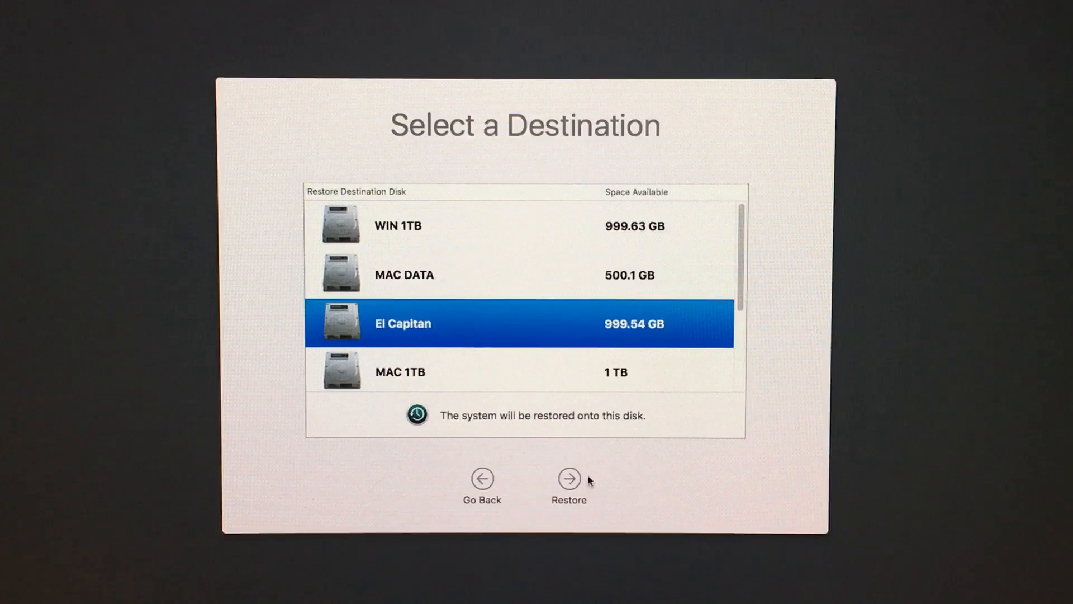
mouse_move(330, 269)
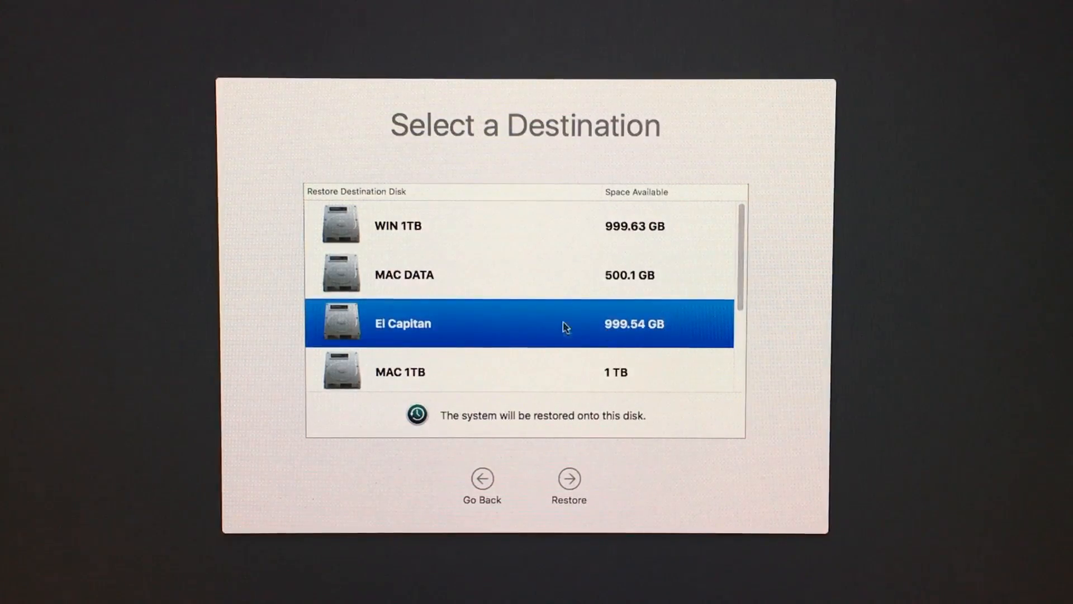
mouse_move(601, 336)
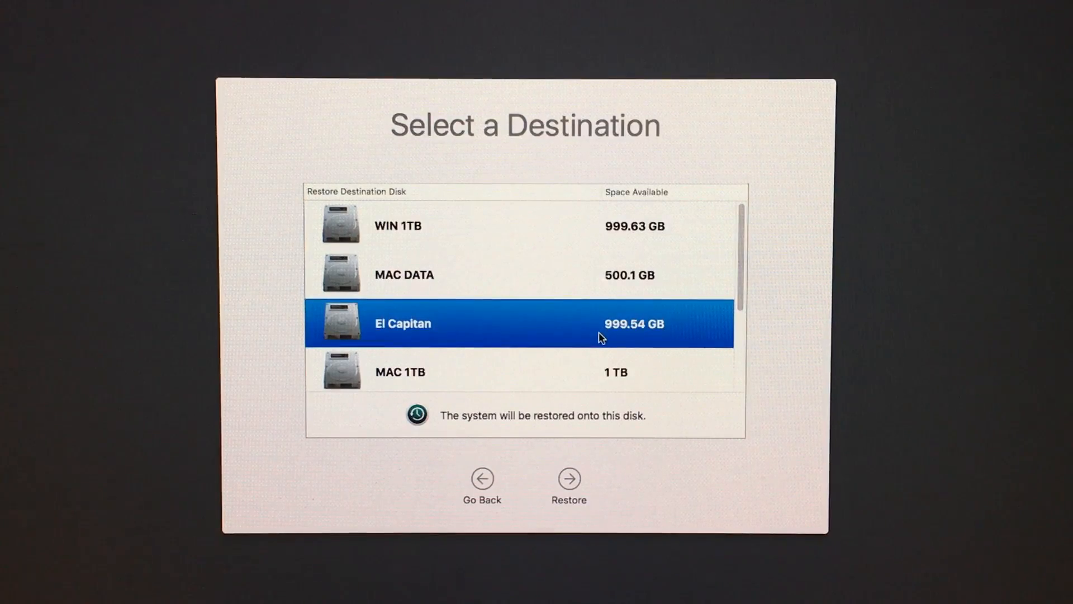
mouse_move(566, 332)
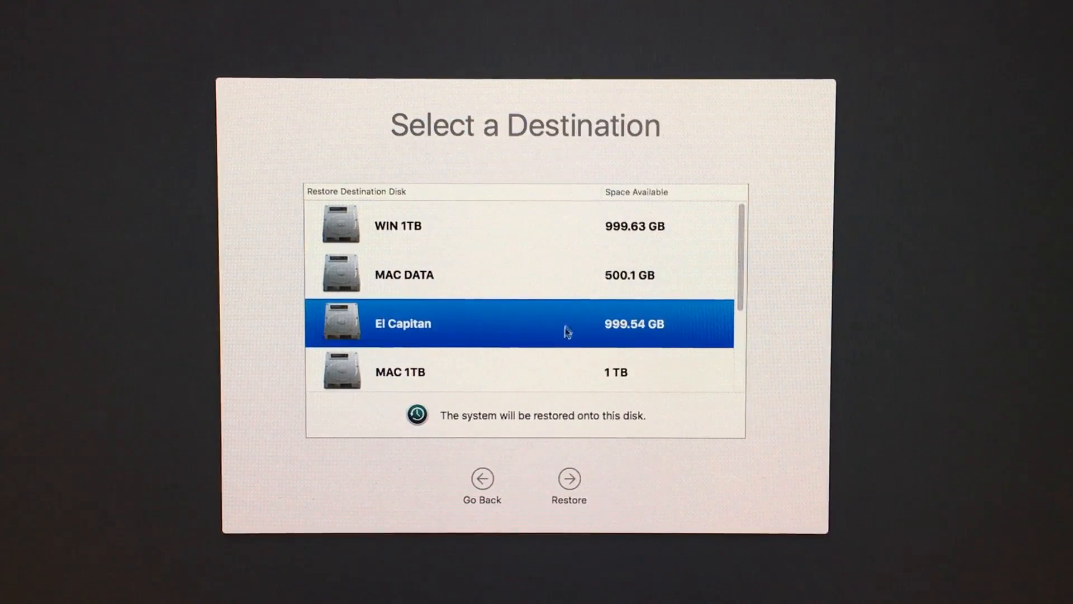
mouse_move(655, 459)
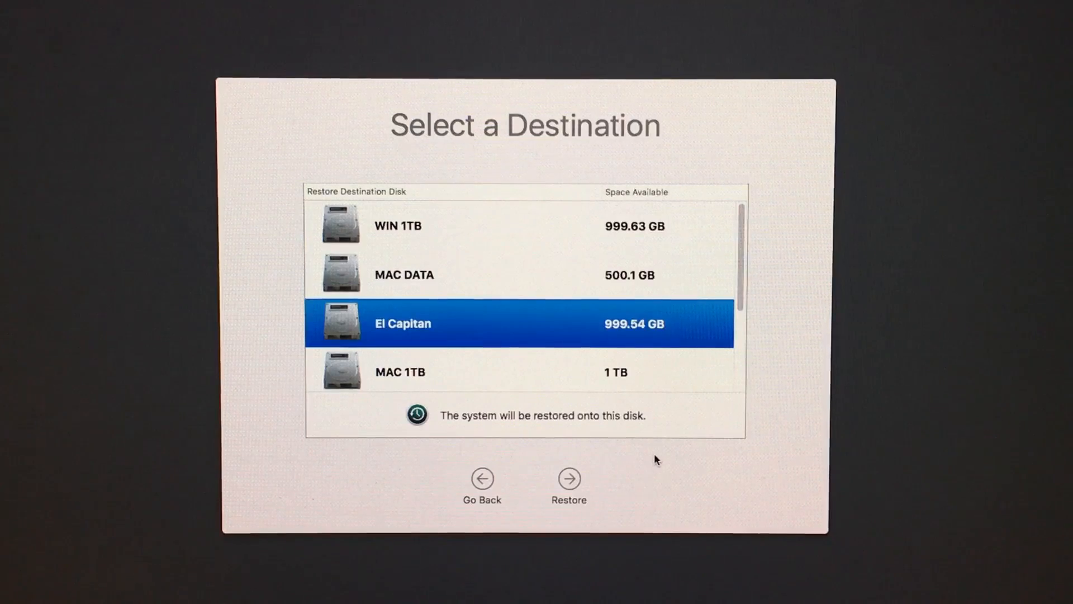
mouse_move(643, 454)
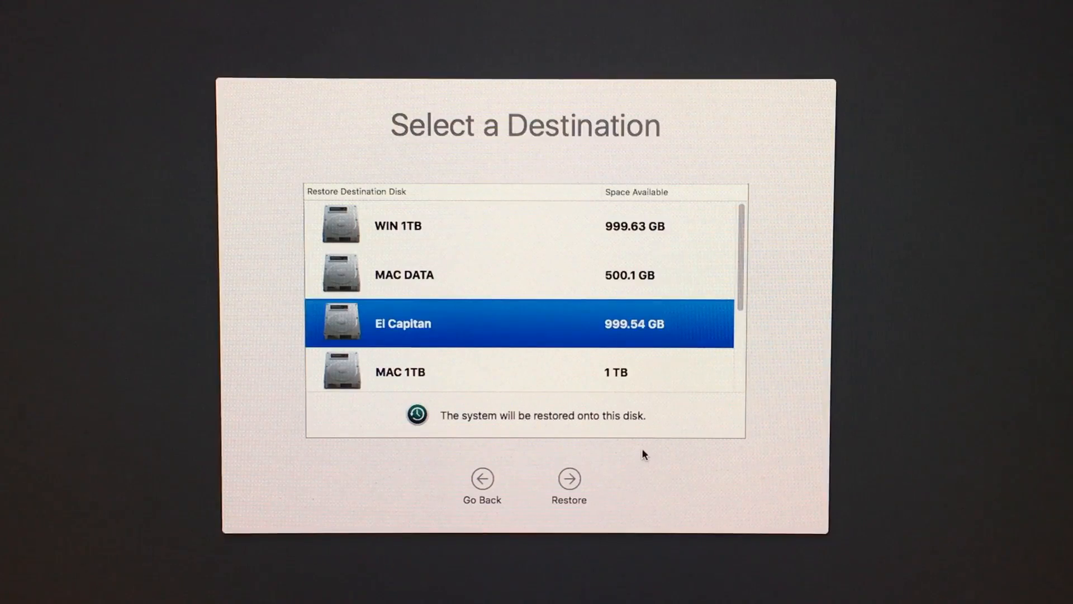
mouse_move(490, 490)
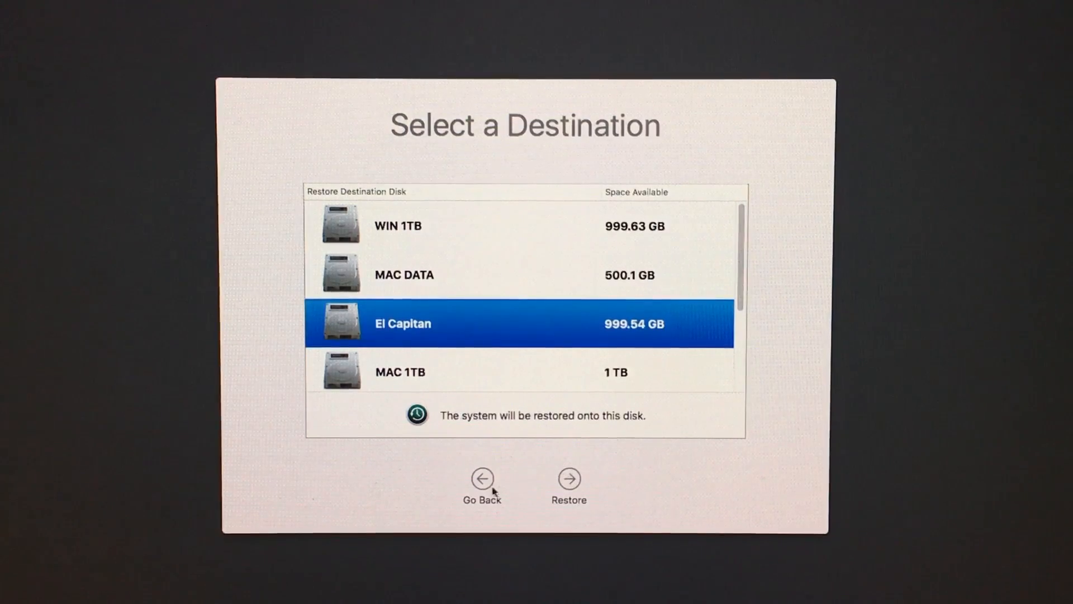
Step: Go back to Select a Backup, now listing Lion on TwistedMac backups (10.7.5)
click(568, 479)
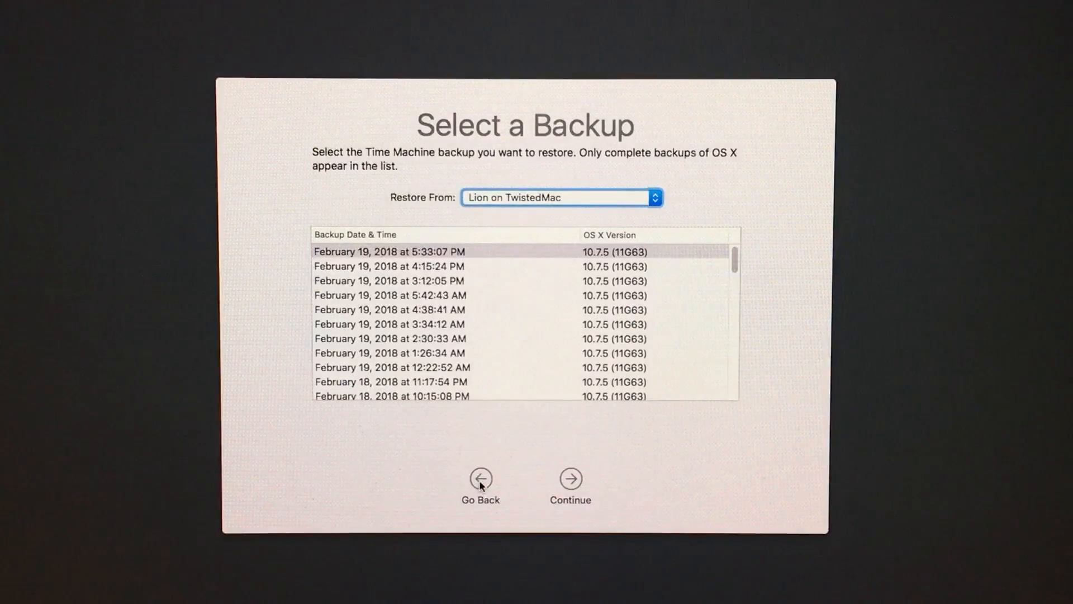
mouse_move(31, 213)
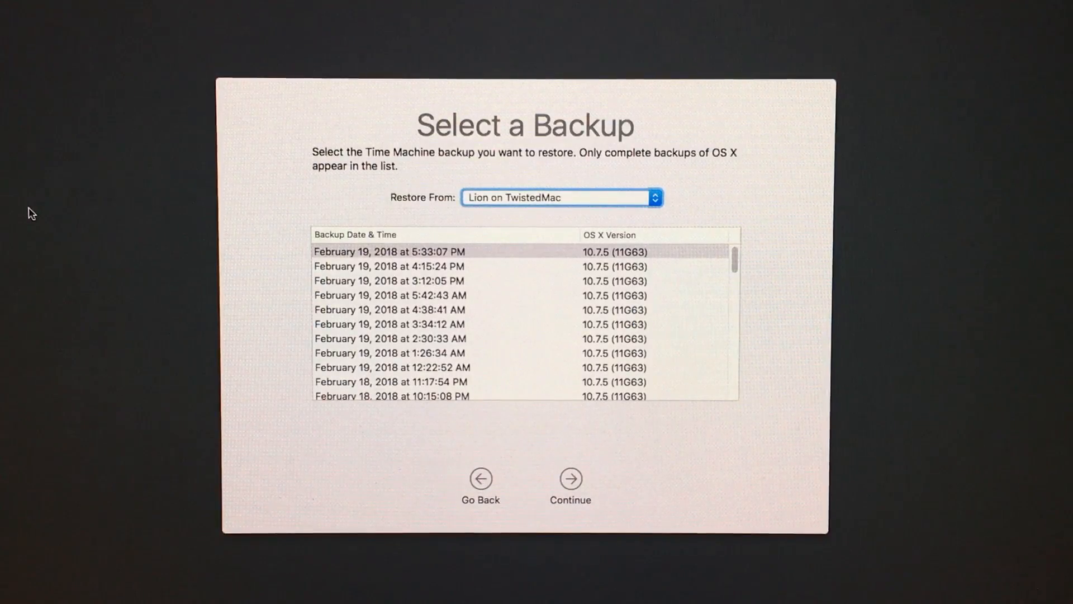